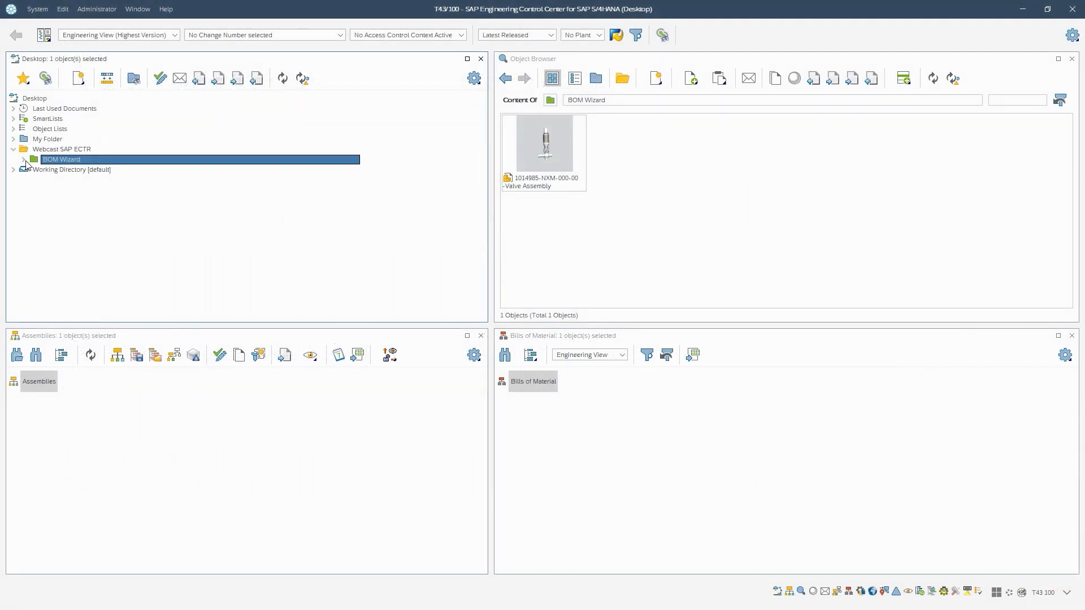
Step: Expand the BOM Wizard folder, the 1014985 Valve Assembly document and its Linked Objects to show material 2003160
click(24, 160)
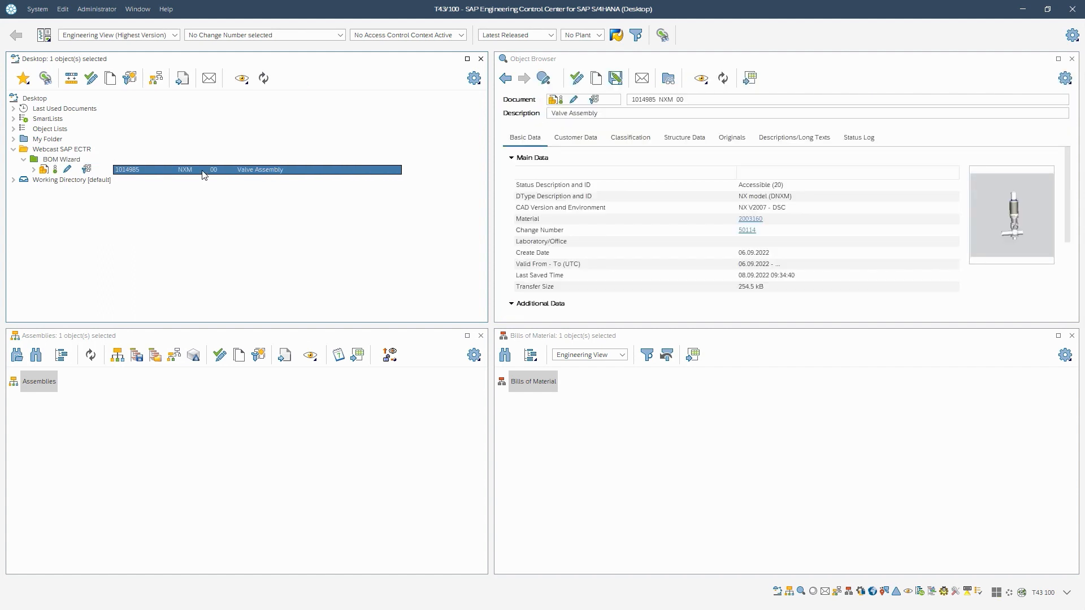
mouse_move(118, 178)
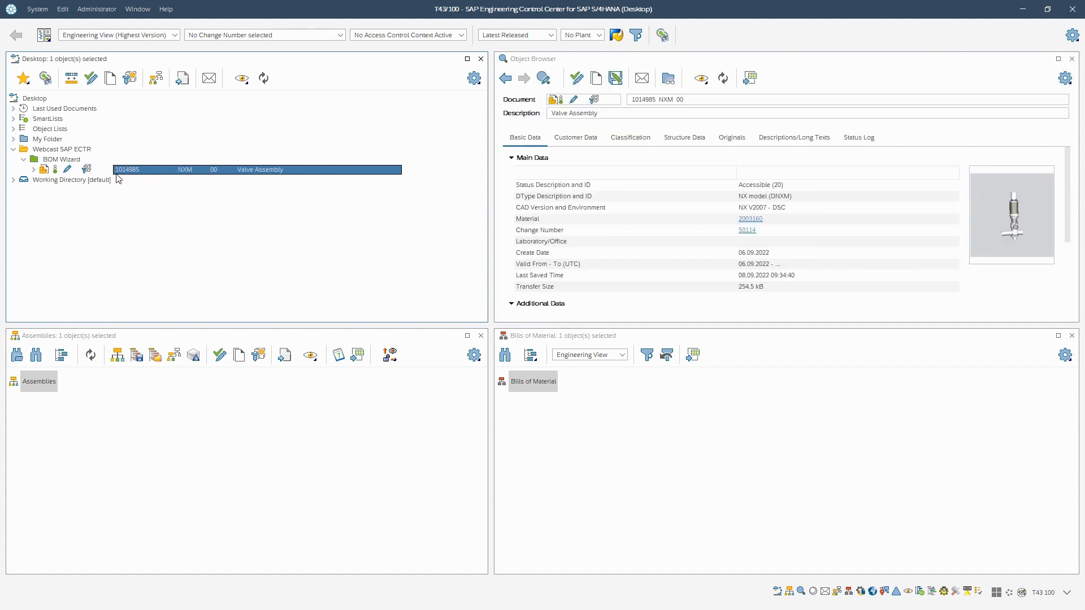
click(33, 169)
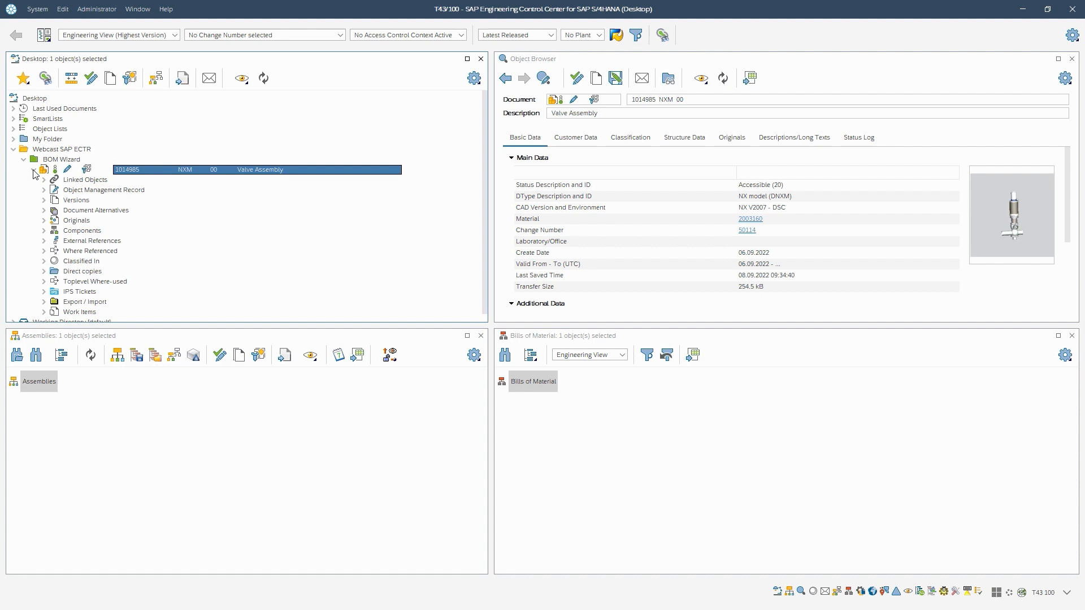
click(44, 180)
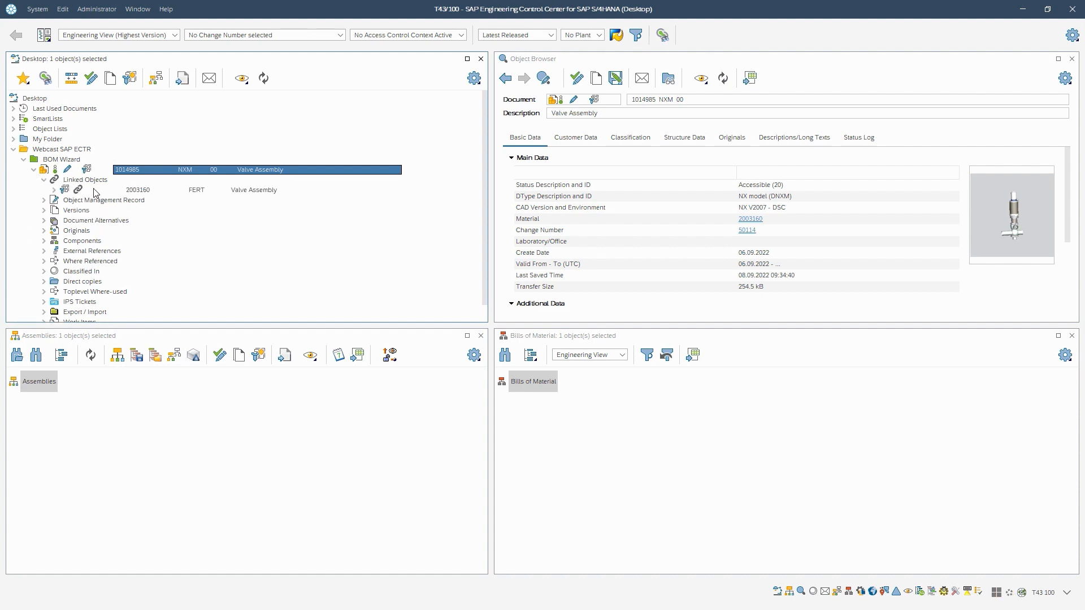
mouse_move(174, 174)
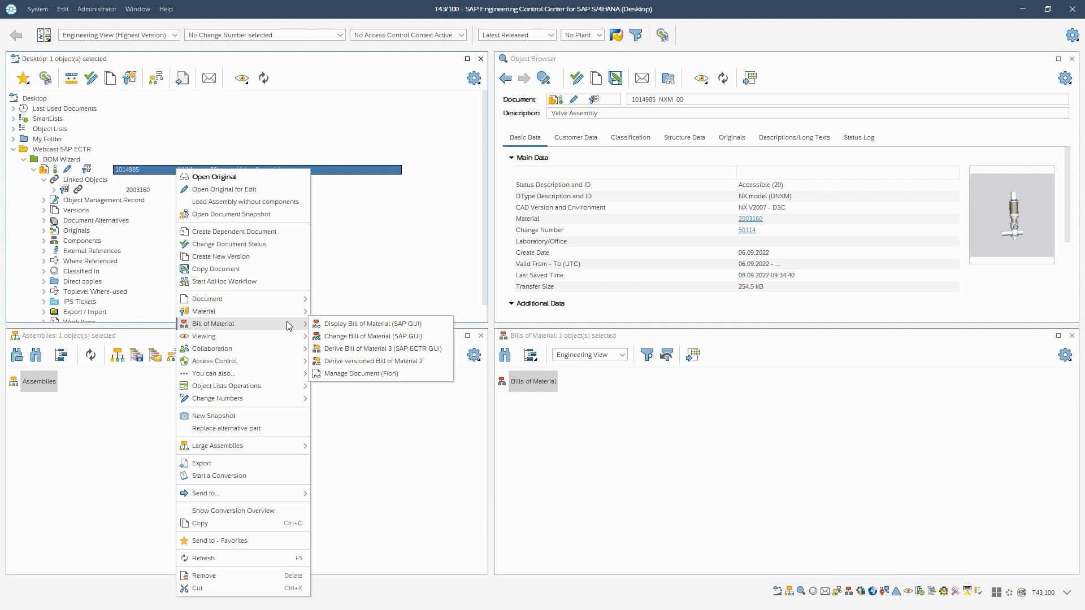
mouse_move(359, 353)
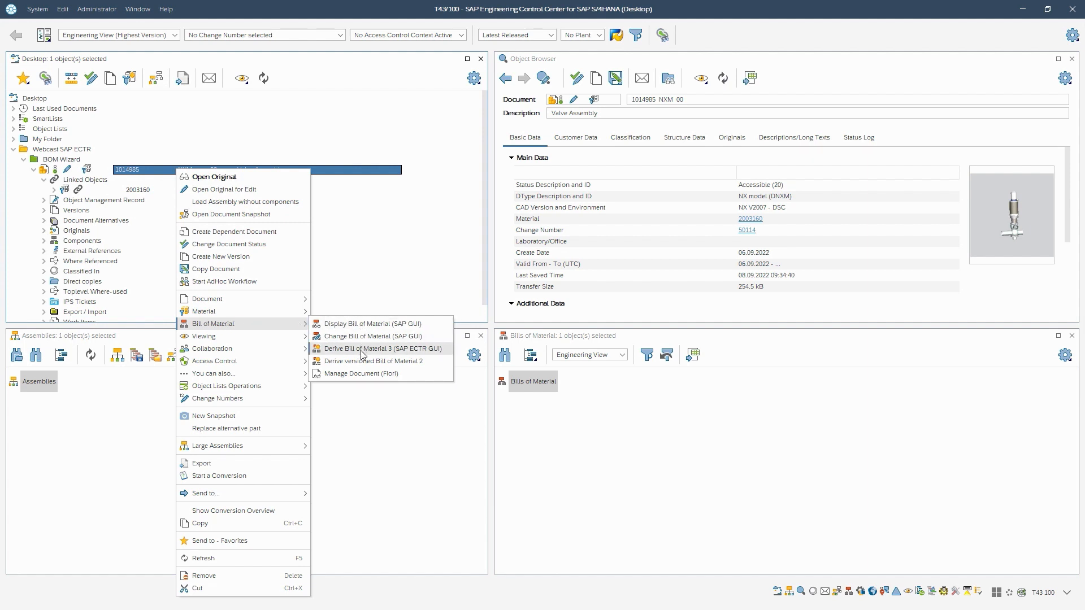
Step: Start Derive Bill of Material 3 for the assembly with all levels and Other Change Number selected
click(383, 348)
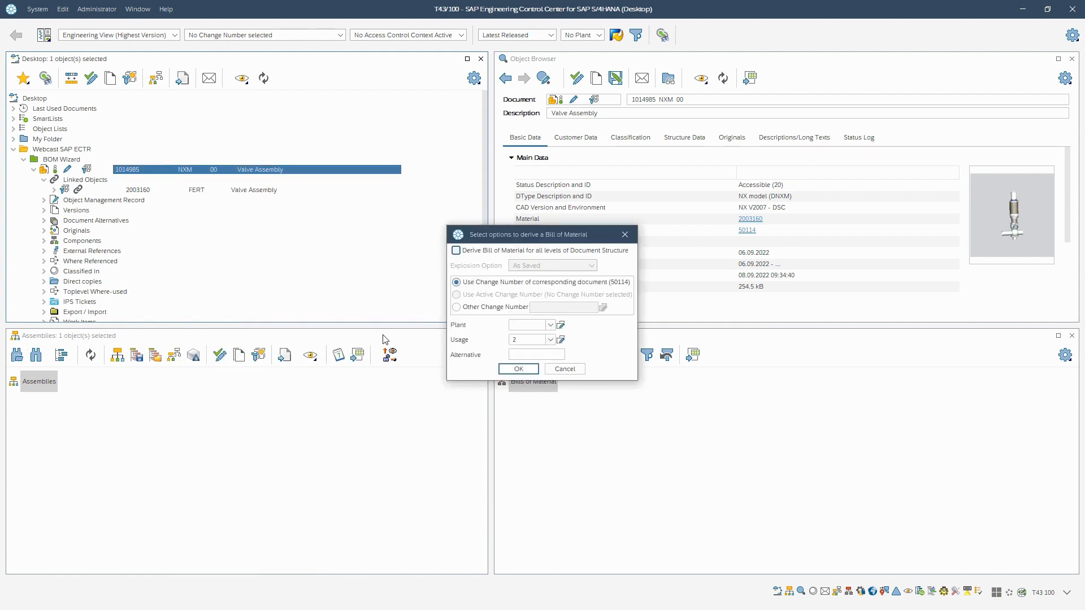
click(456, 250)
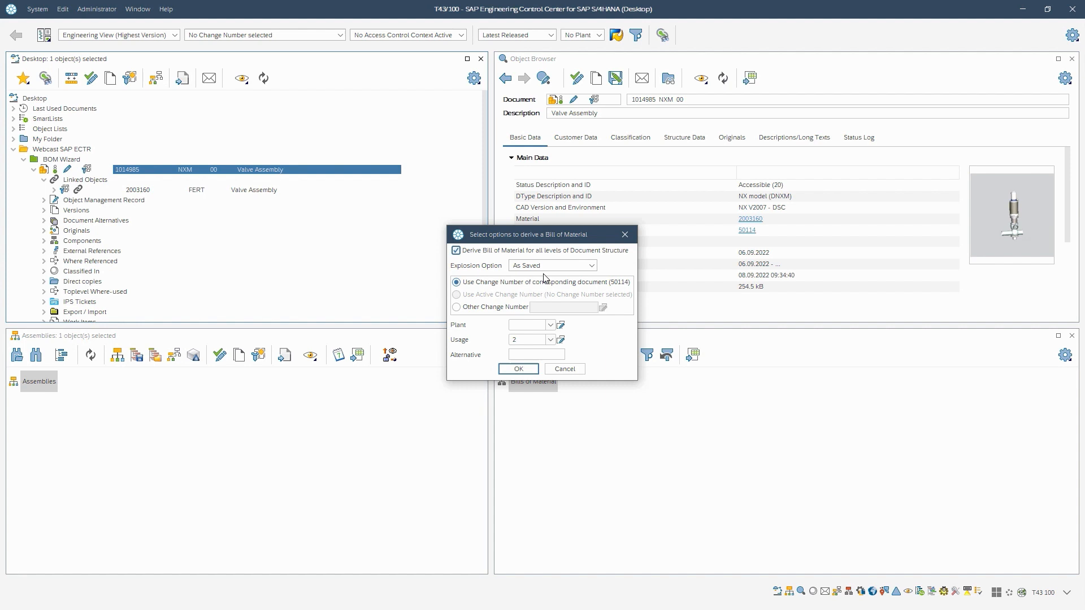
click(455, 306)
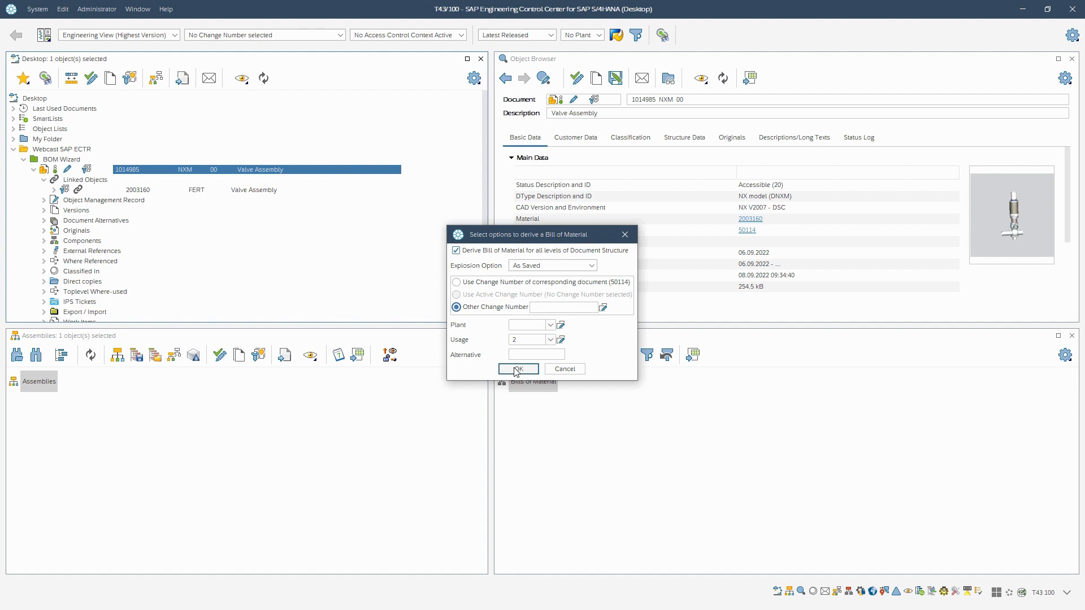
Step: Confirm the options to open BOM Wizard 3.0 for material 2003160 and review its four proposed items
click(517, 368)
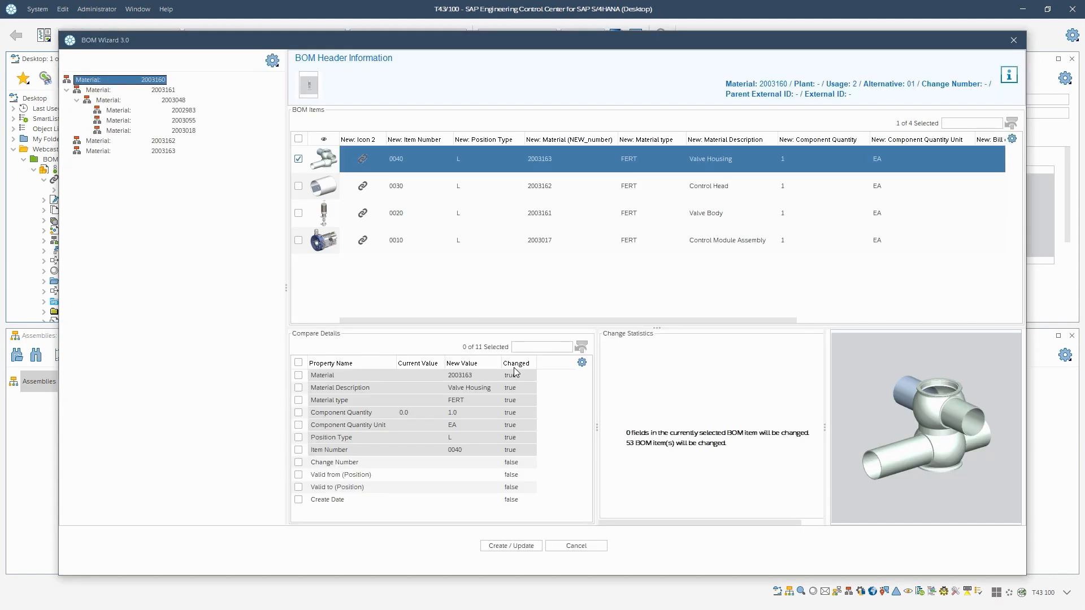
mouse_move(515, 372)
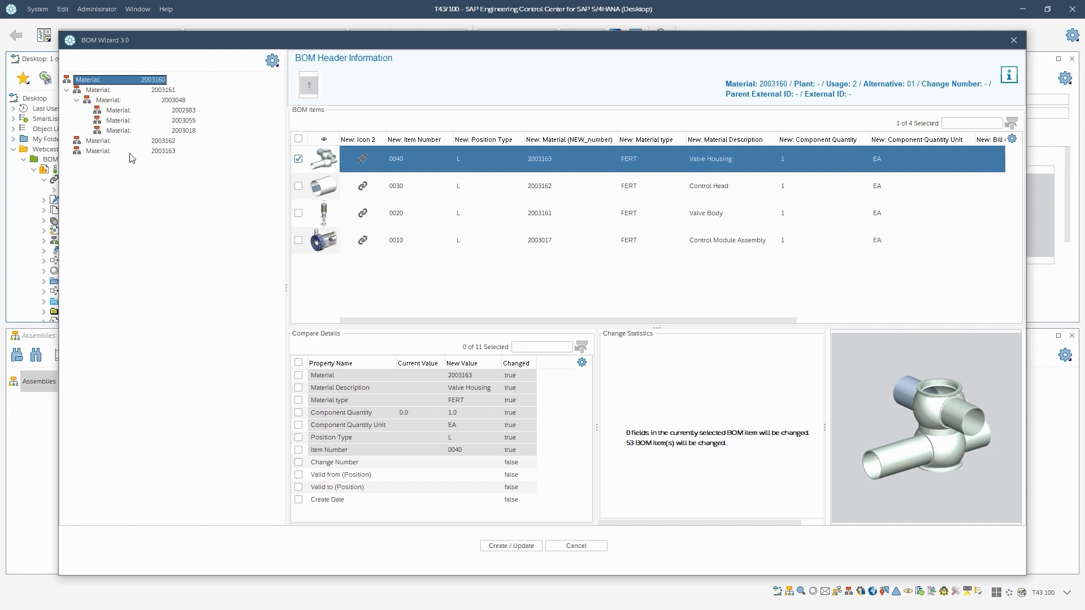
mouse_move(139, 164)
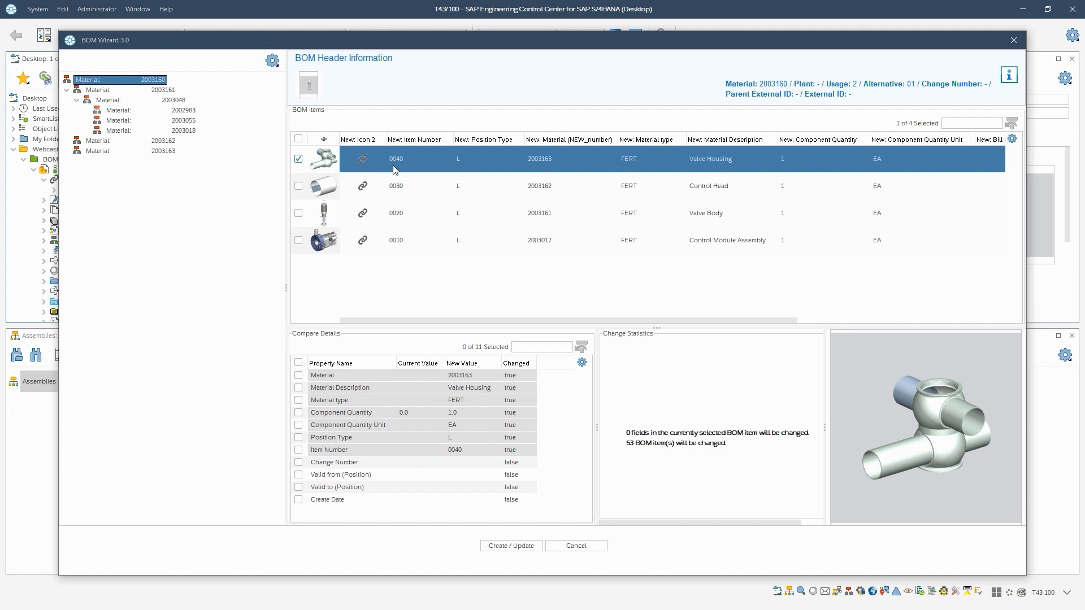
mouse_move(785, 168)
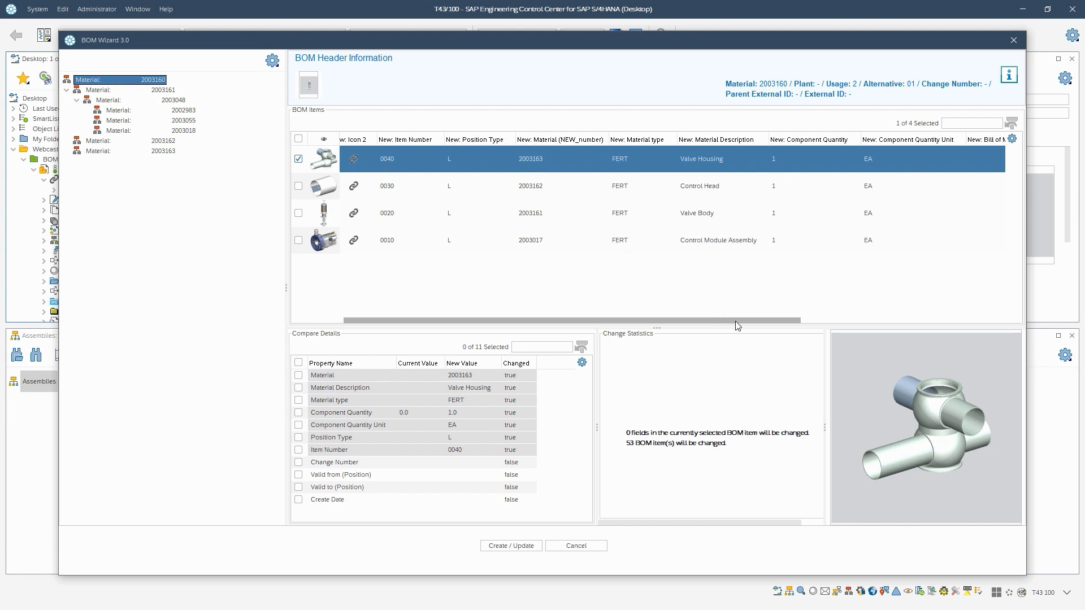
scroll(right, 3)
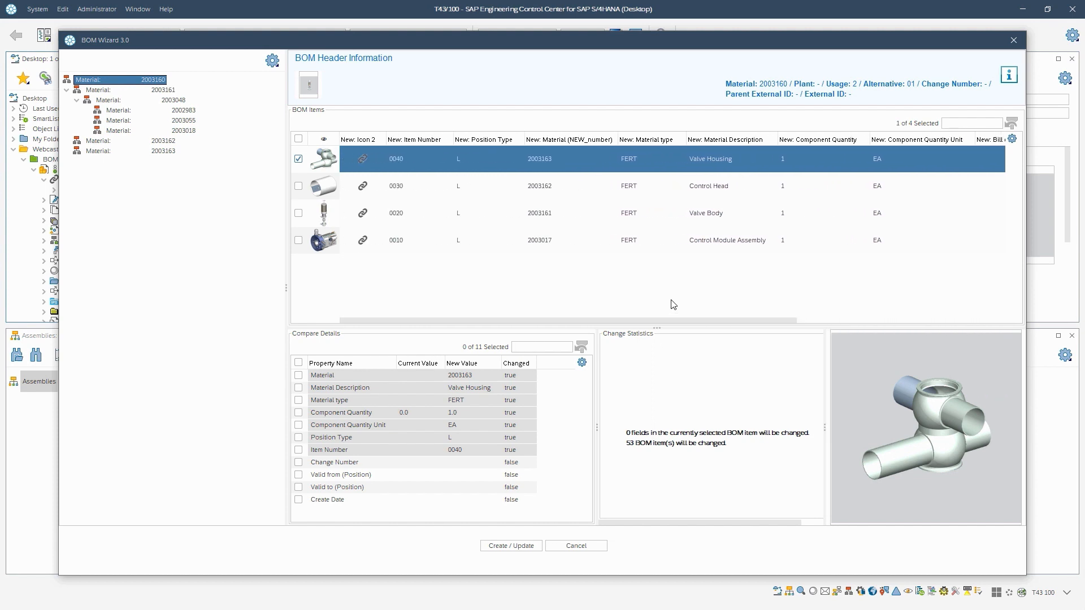
mouse_move(409, 397)
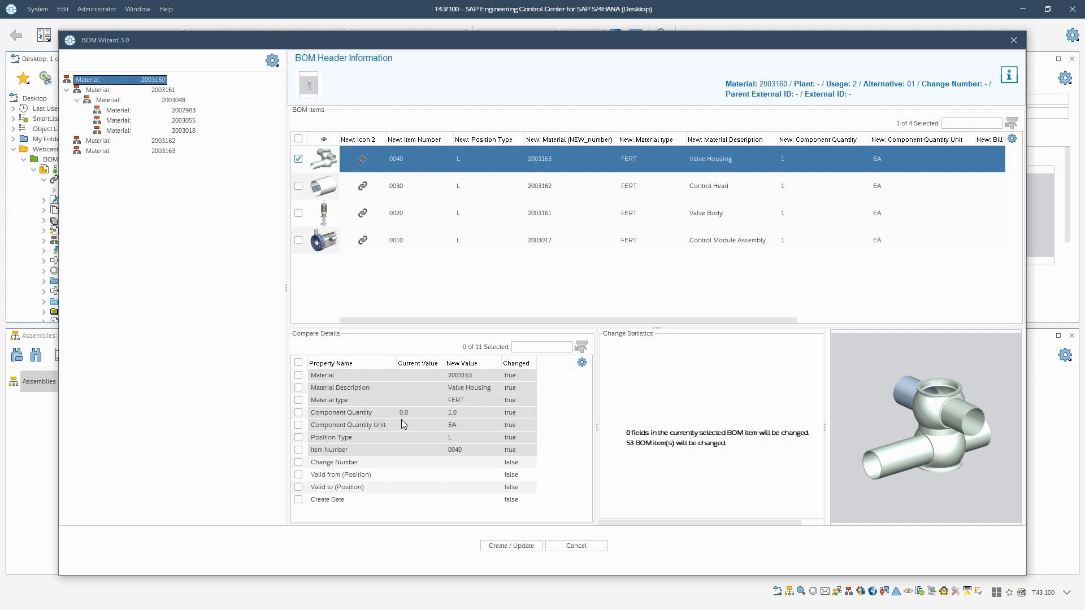
mouse_move(461, 418)
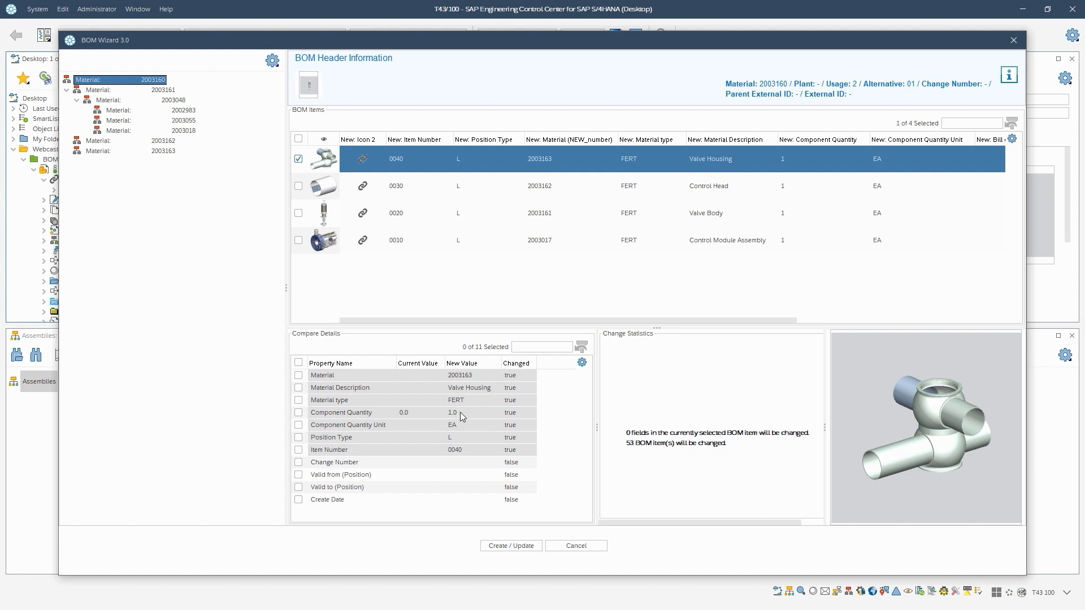
mouse_move(461, 423)
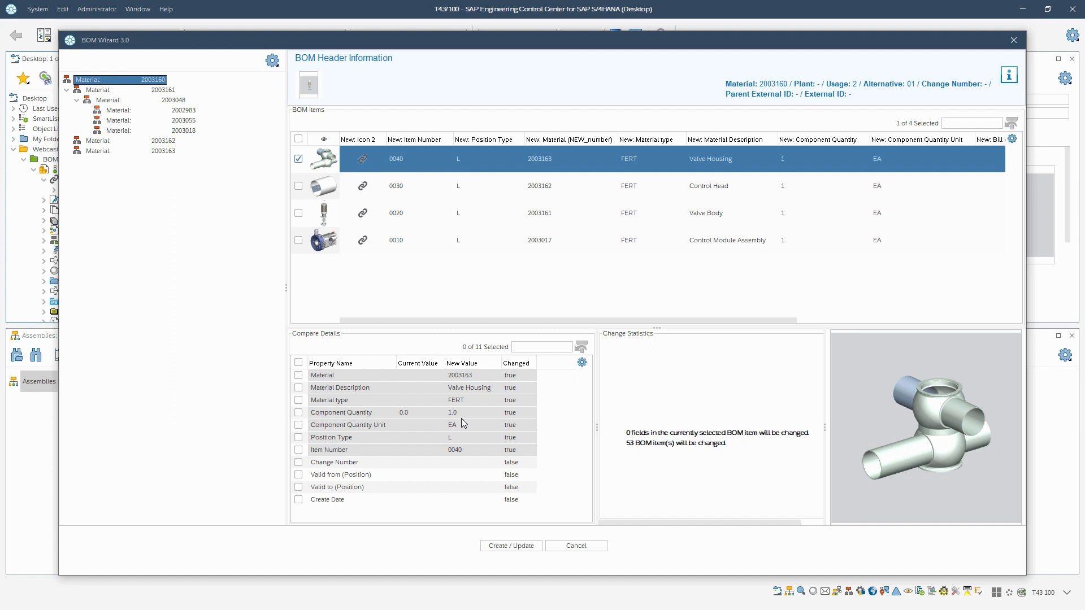
mouse_move(317, 243)
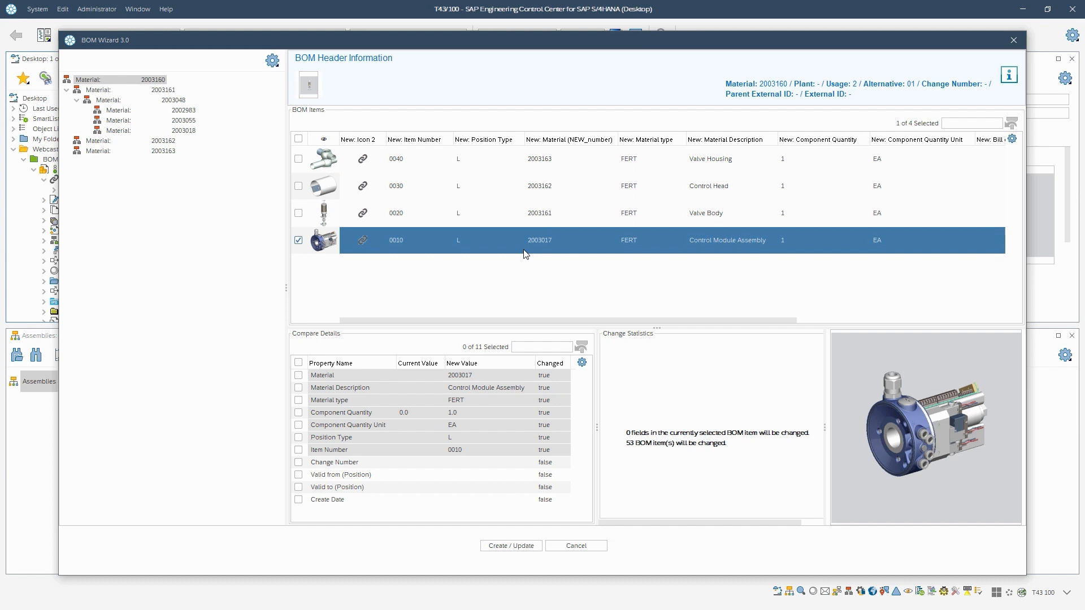
mouse_move(646, 280)
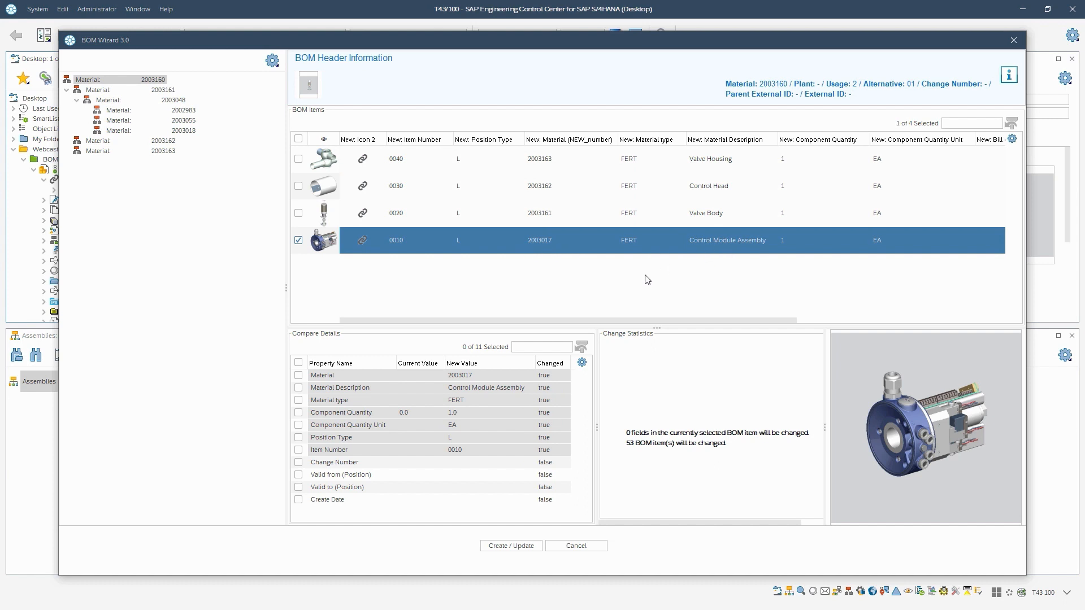
mouse_move(409, 427)
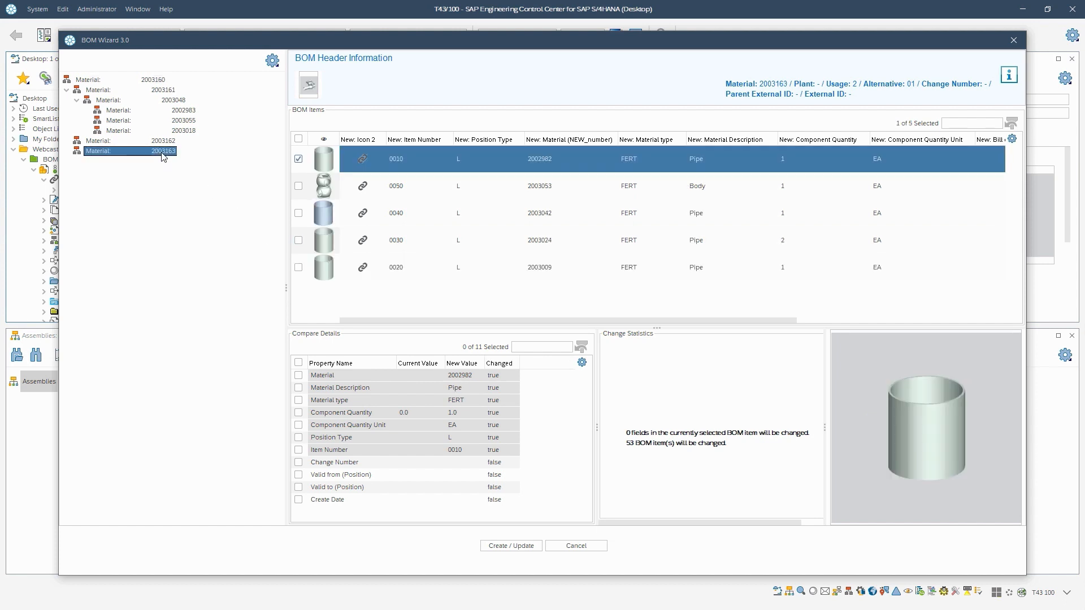
mouse_move(357, 189)
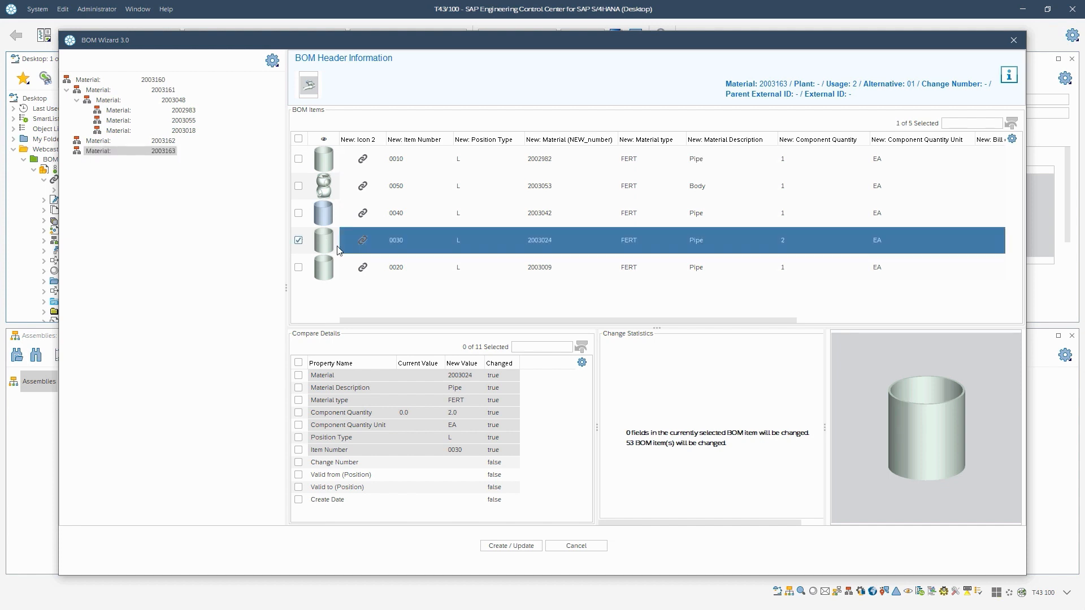
mouse_move(776, 242)
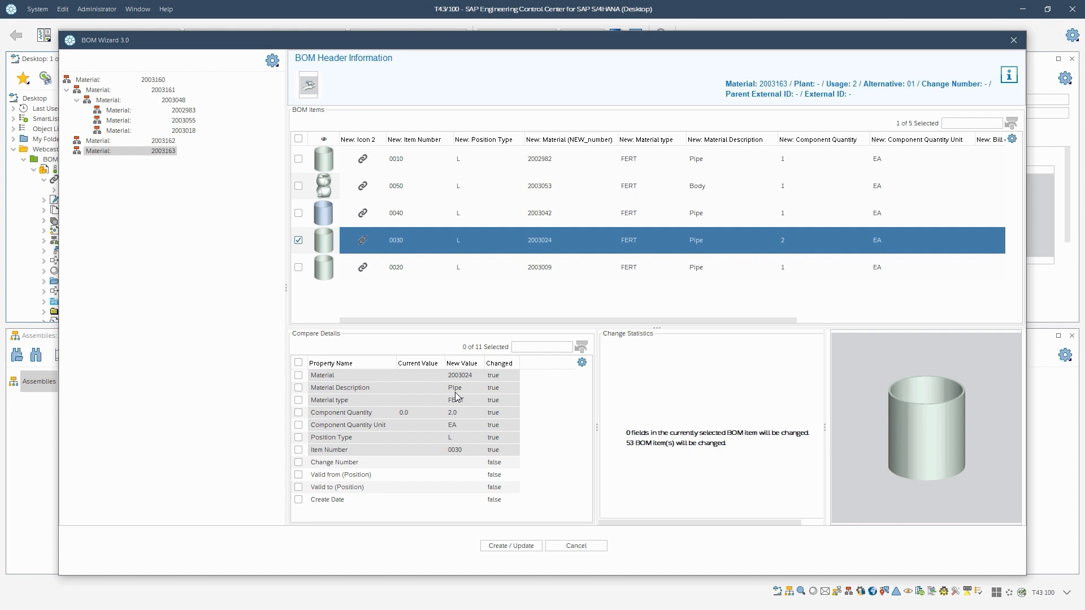
mouse_move(454, 422)
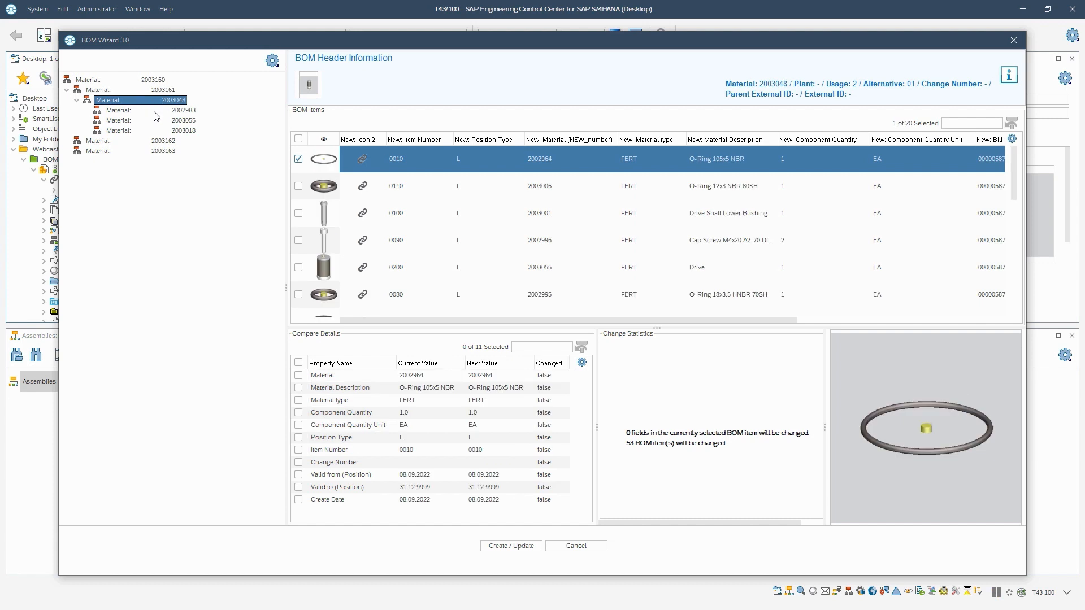
Step: Show sub-assembly 2002983's eight proposed BOM items in the wizard structure tree
click(138, 110)
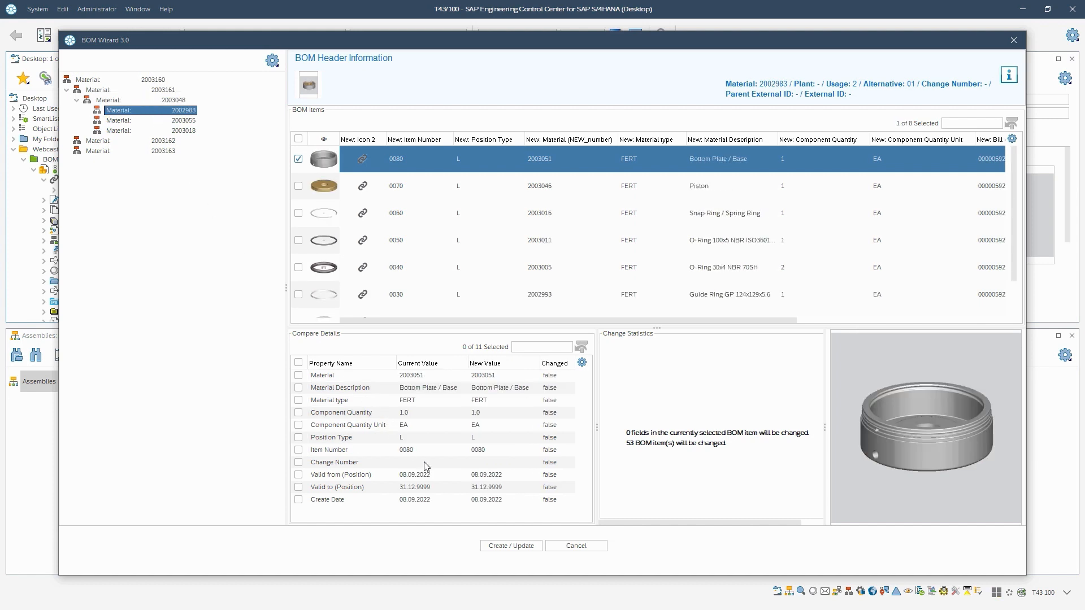
mouse_move(511, 546)
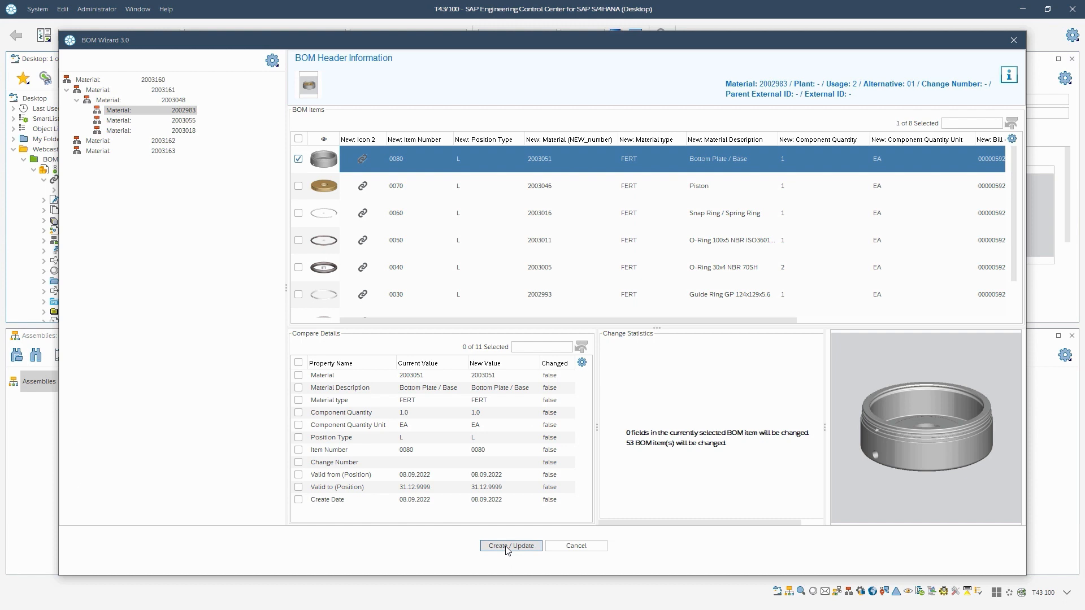
Step: Create the derived bills of material, review messages for 2003048 and 2003160, and close the report
click(510, 544)
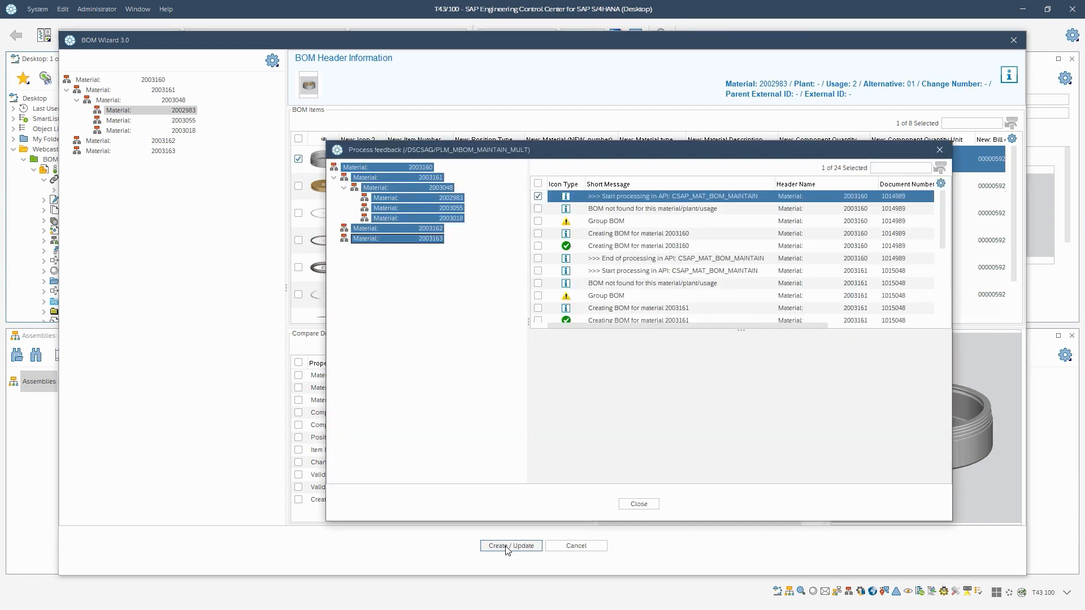
mouse_move(497, 402)
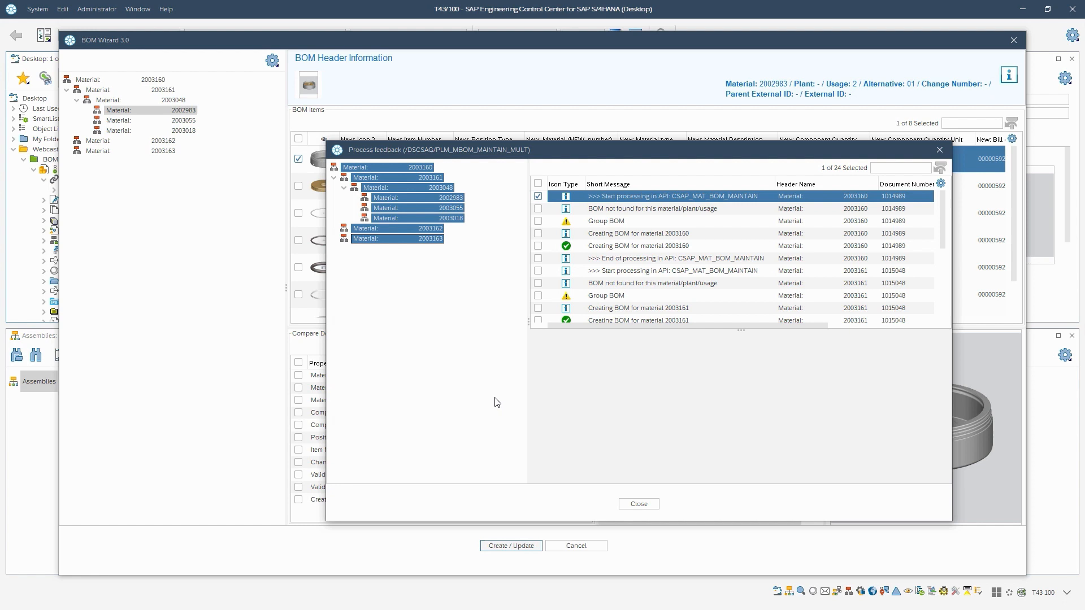
click(422, 188)
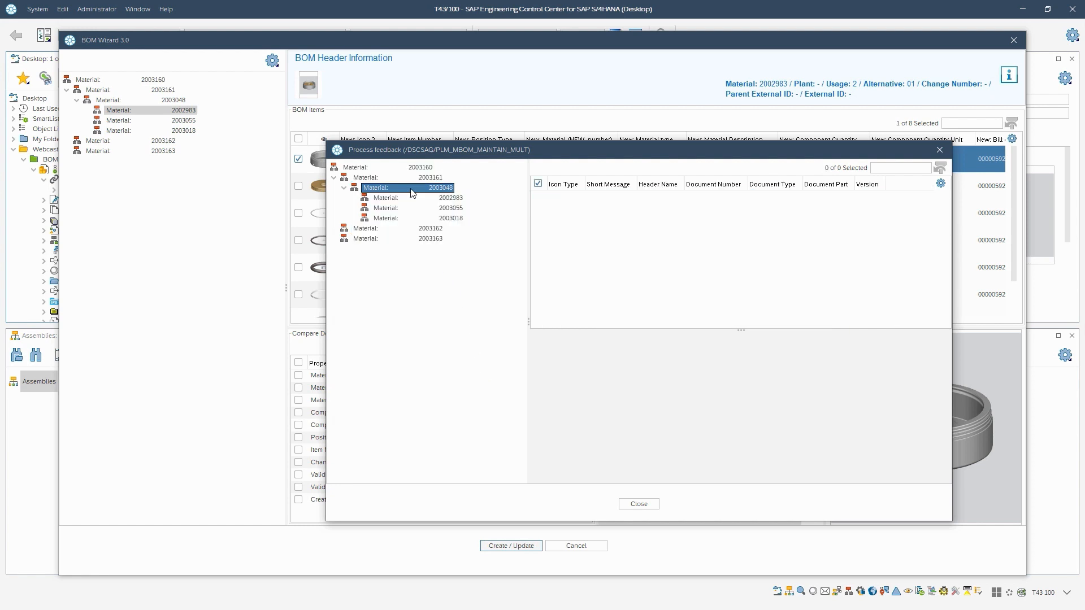
click(420, 168)
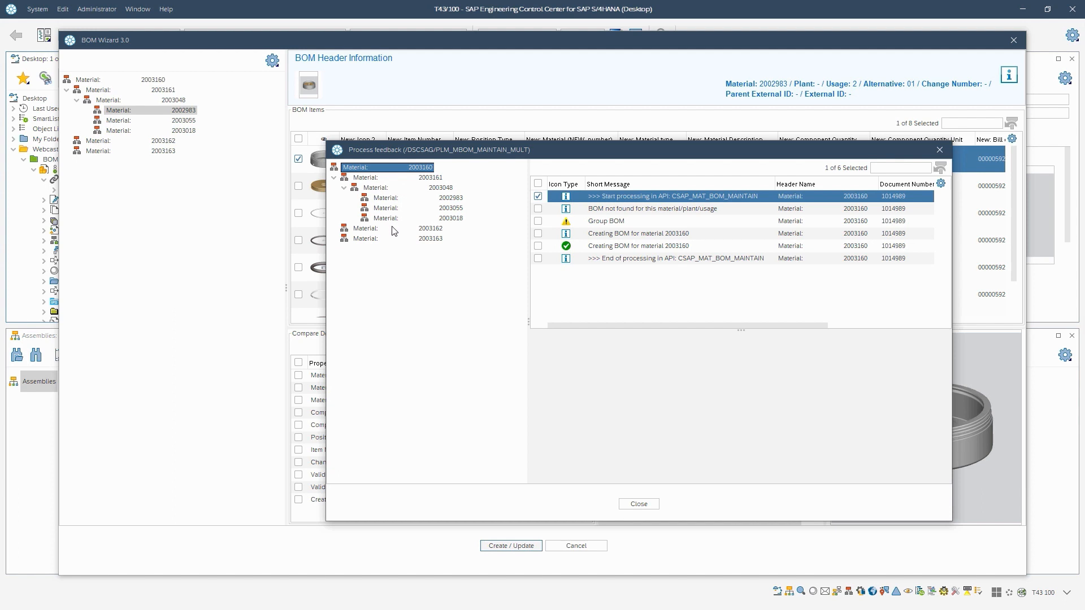
click(431, 228)
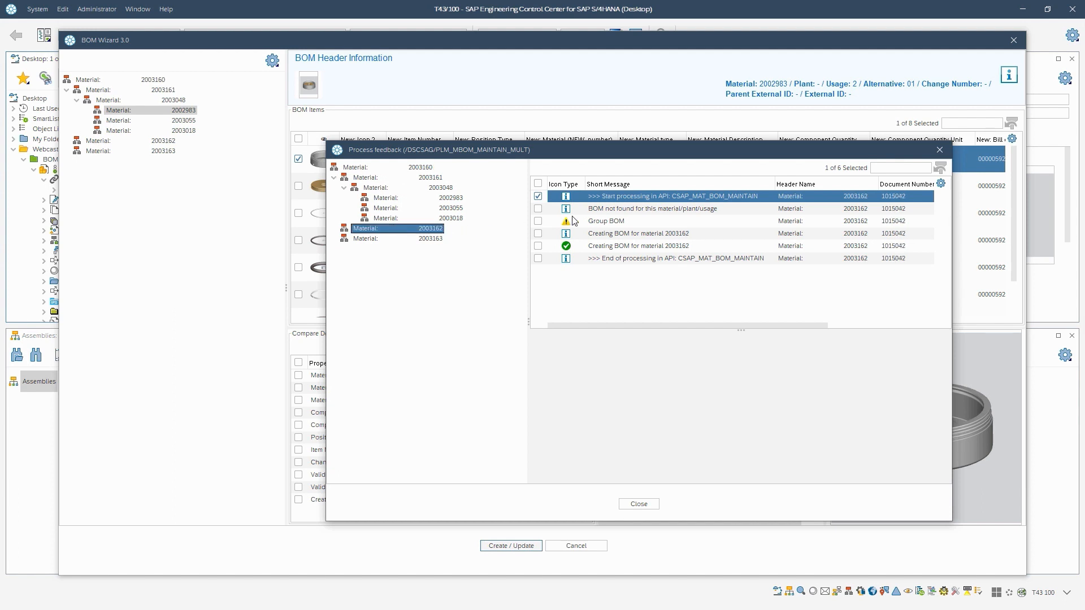
mouse_move(619, 279)
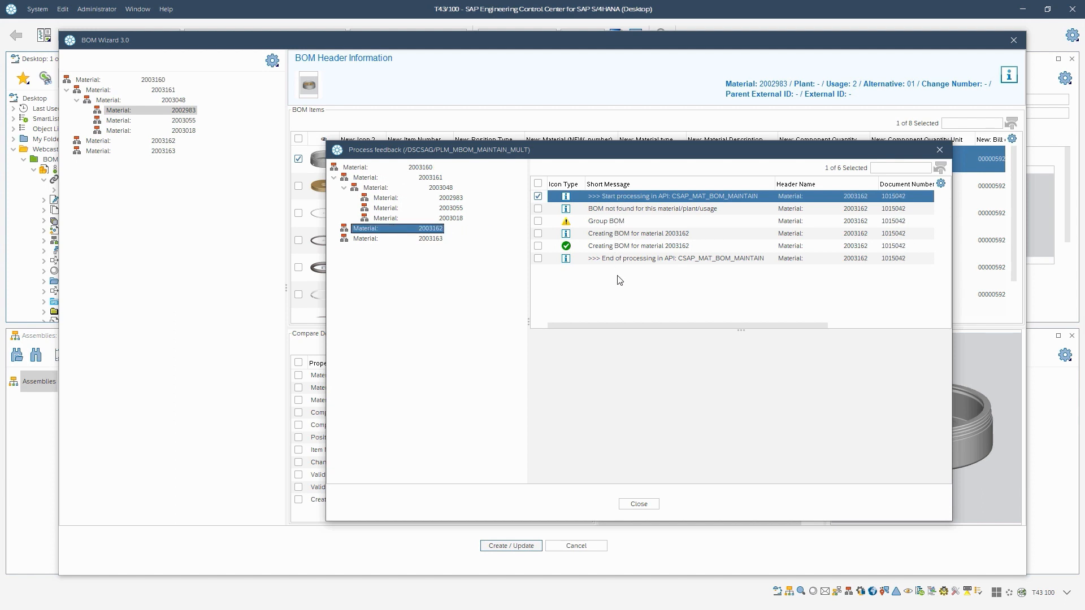
click(638, 504)
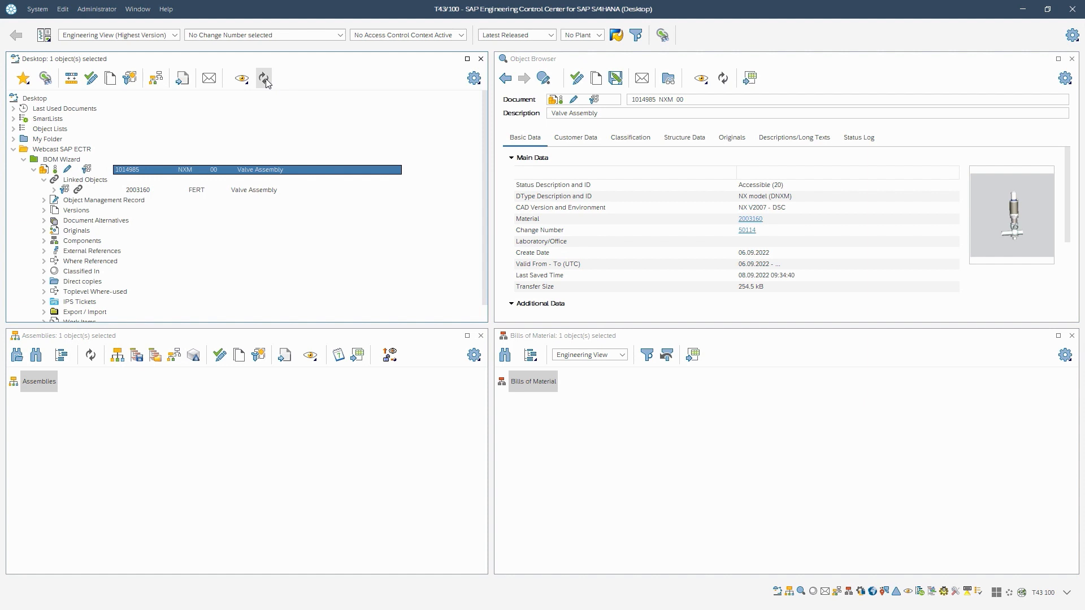
Step: Refresh the tree and show Valve Assembly's CAD structure with Control Head collapsed and Valve Housing expanded
click(44, 180)
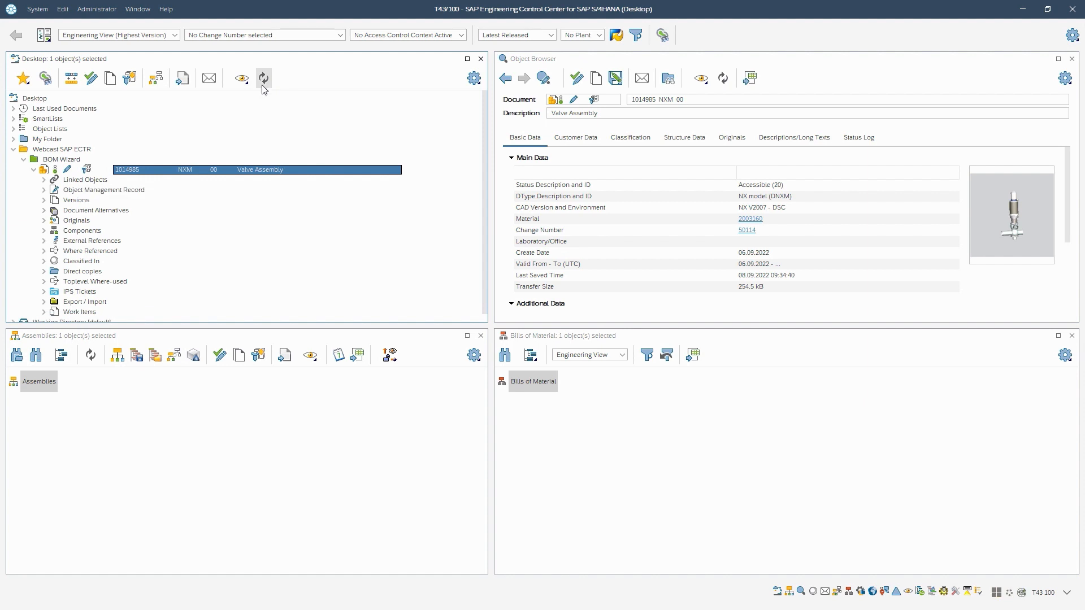
click(44, 180)
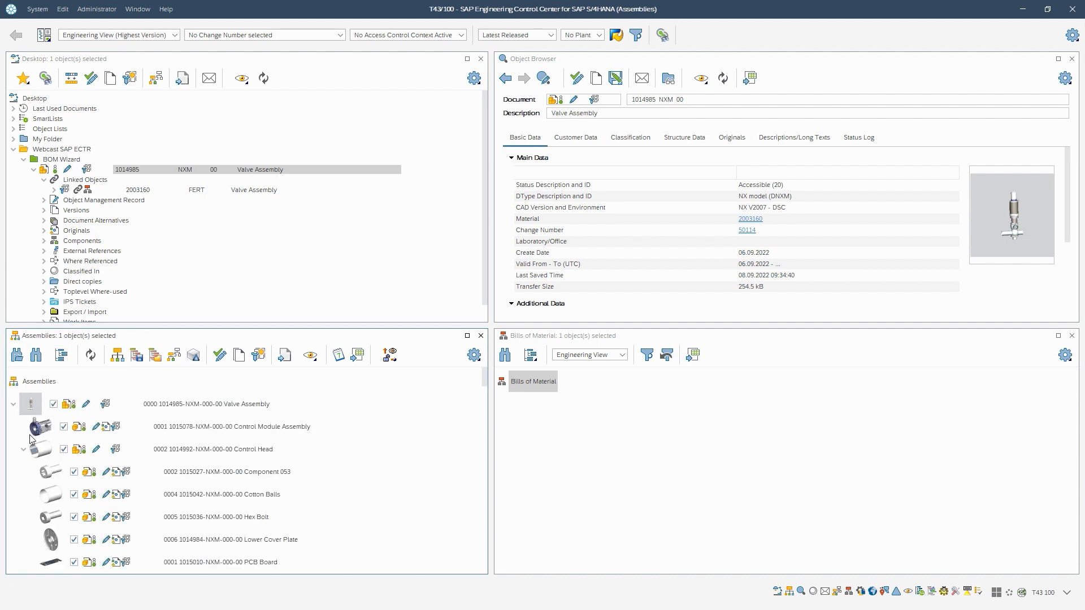
scroll(down, 3)
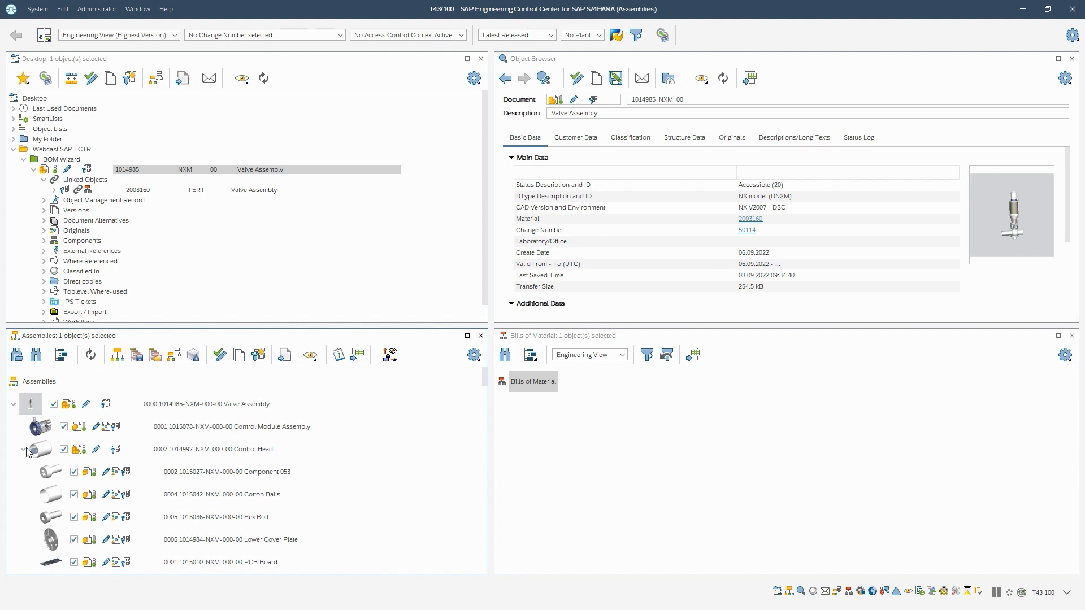
click(24, 451)
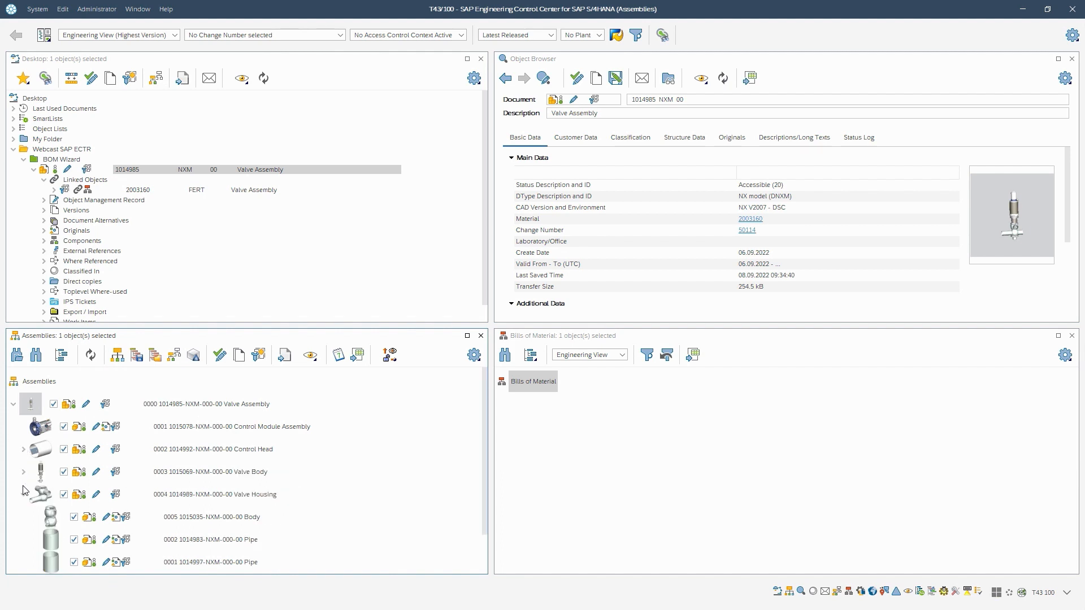
click(230, 426)
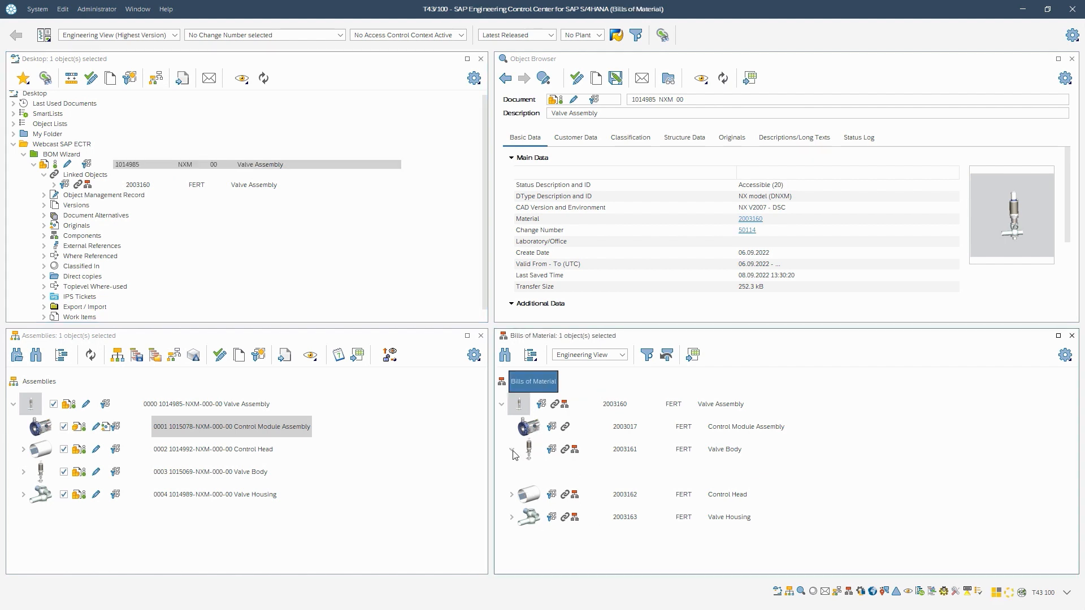
Step: Review Valve Body and Drive Shaft Assembly items in the material BOM, then bring up Valve Housing's actions
click(512, 455)
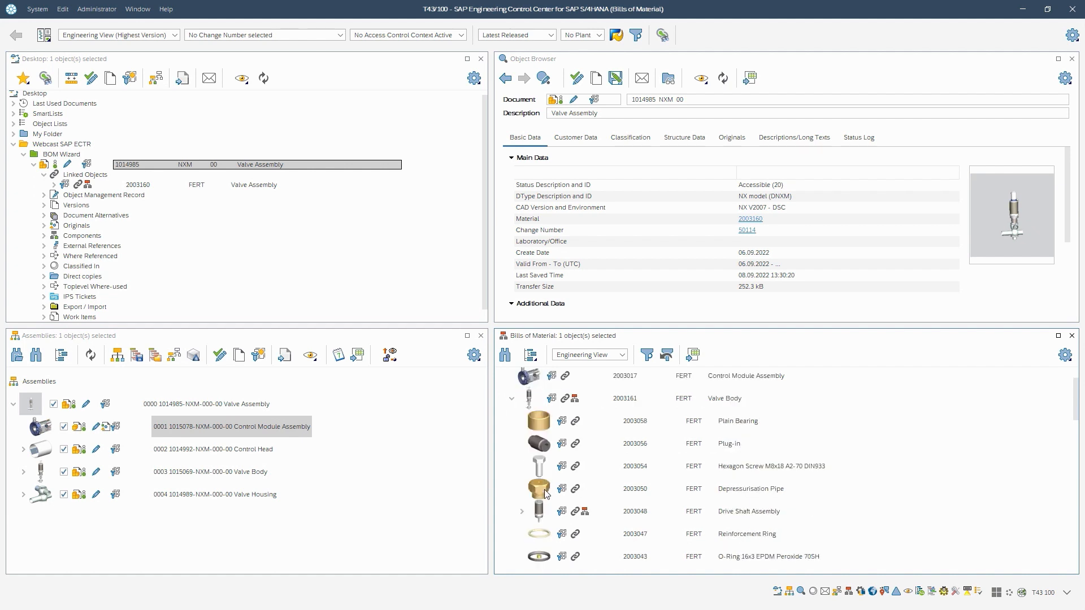
click(522, 511)
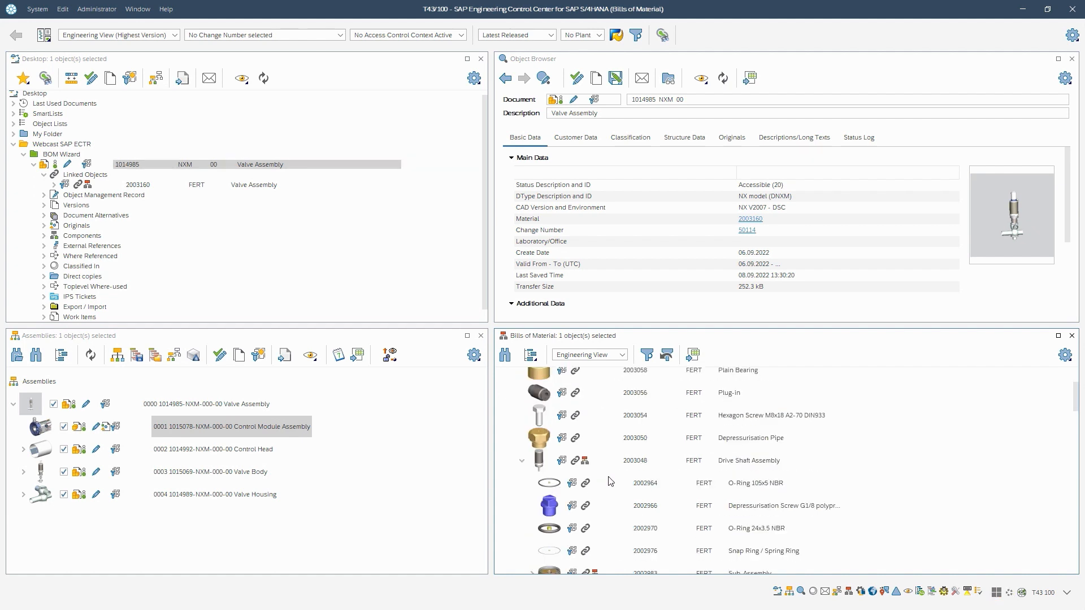
mouse_move(585, 482)
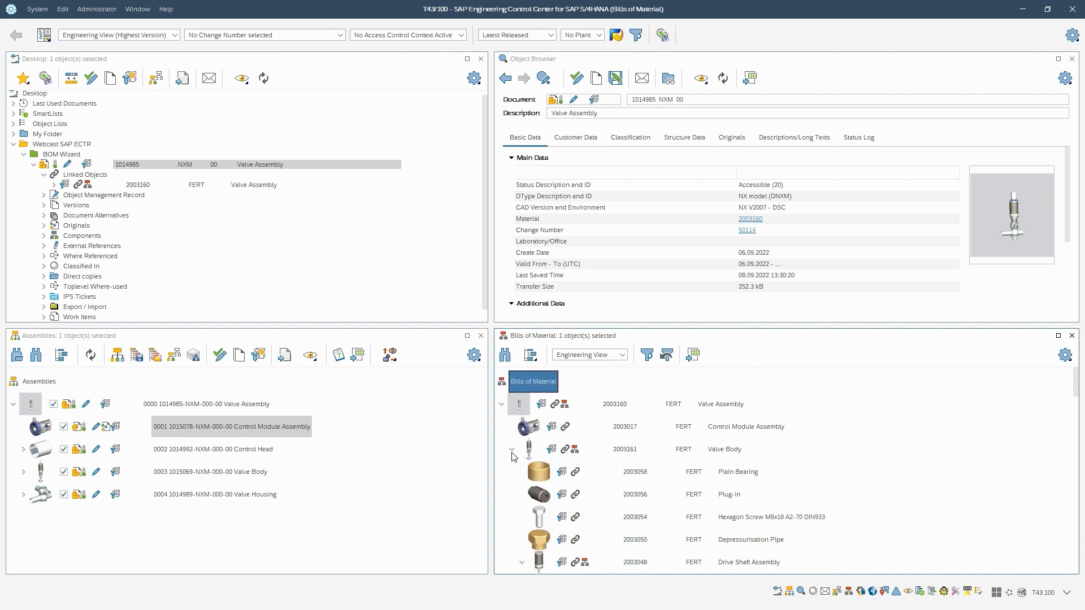
click(512, 449)
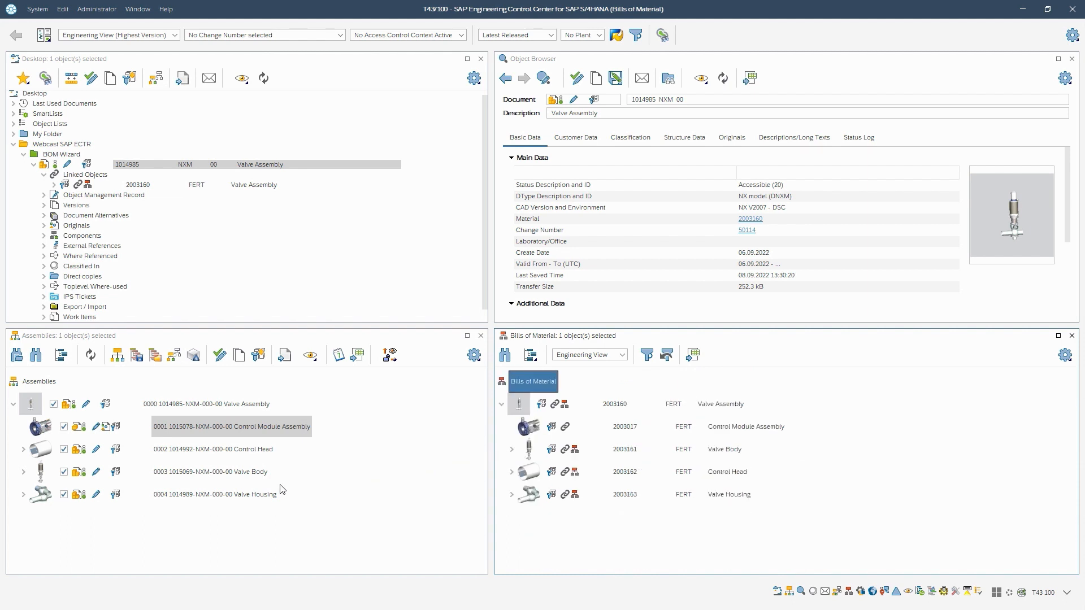
click(215, 494)
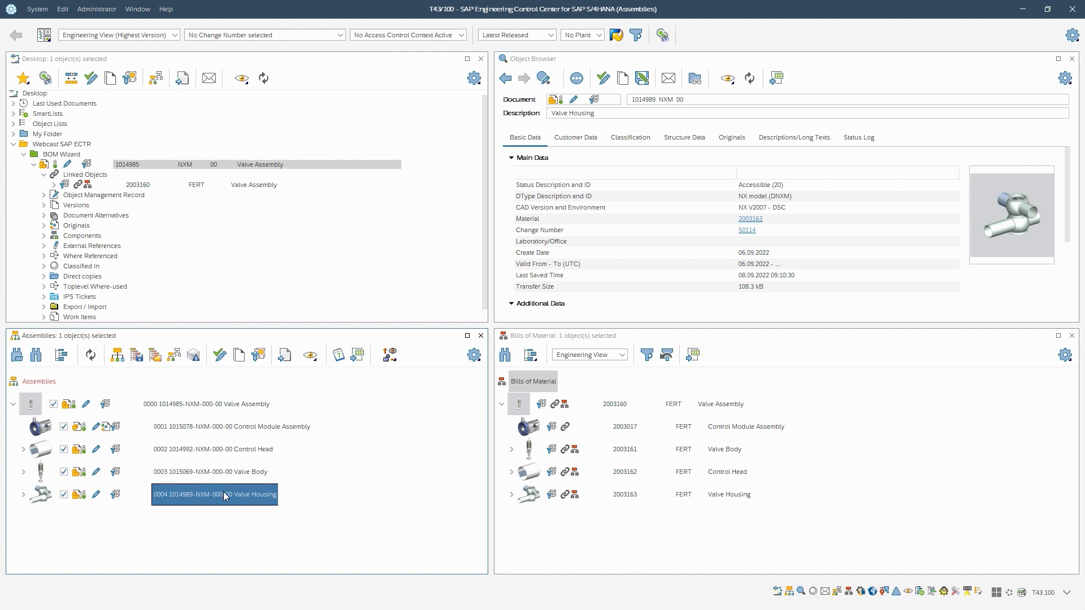
right_click(215, 494)
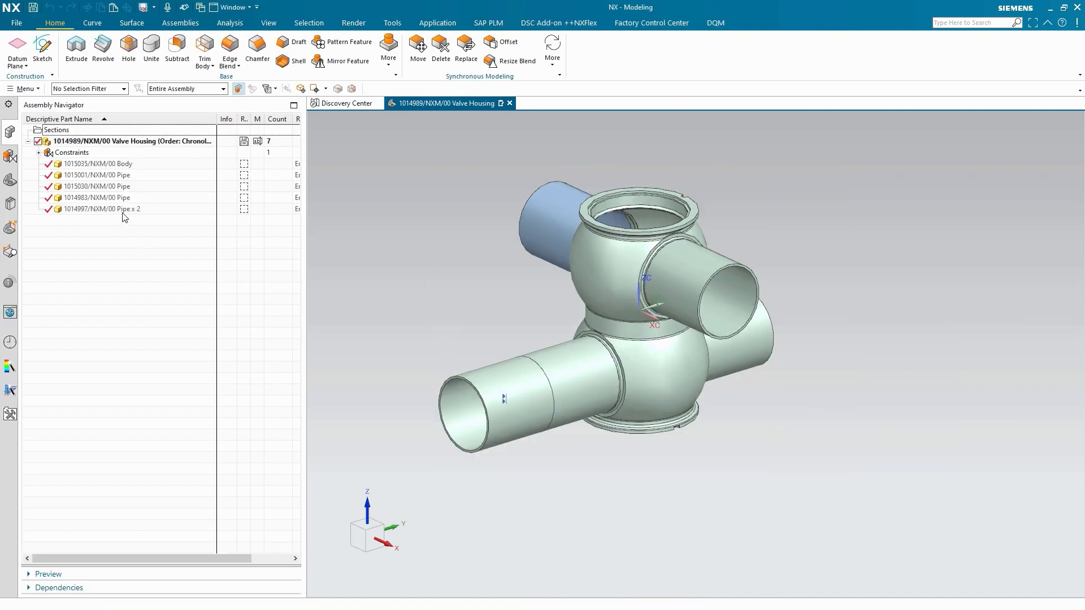
Step: Unpack the Pipe x 2 entry and delete one 1014997 pipe with its constraints from Valve Housing
right_click(103, 209)
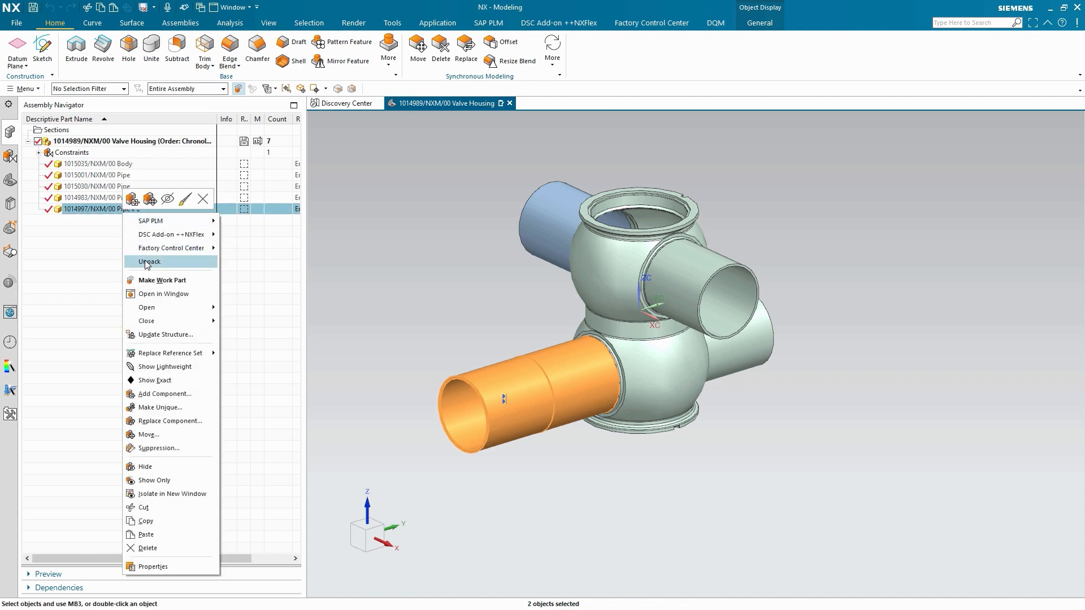
click(150, 261)
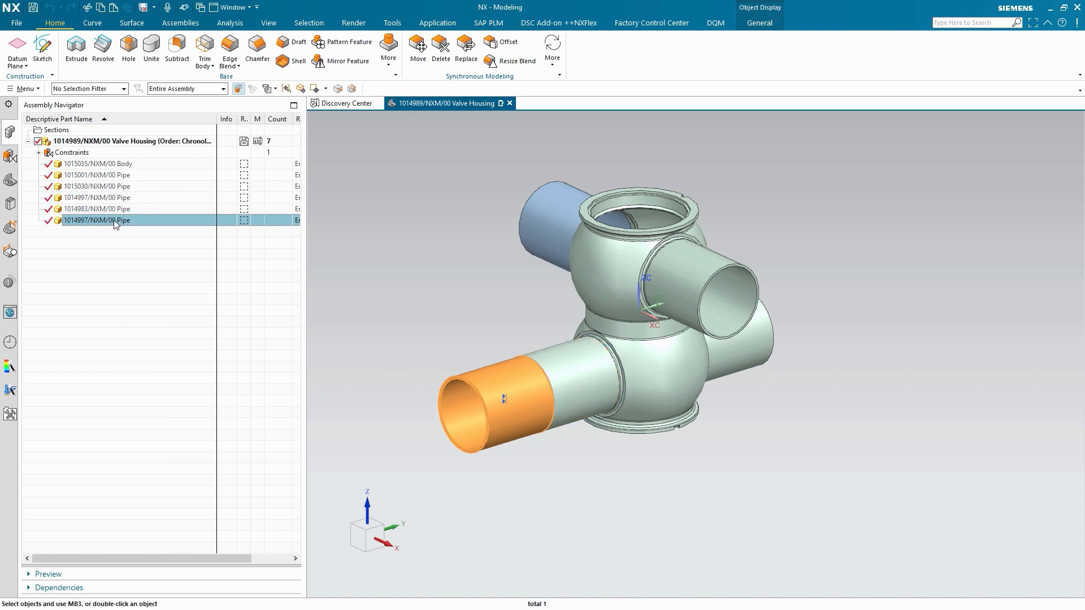
right_click(97, 220)
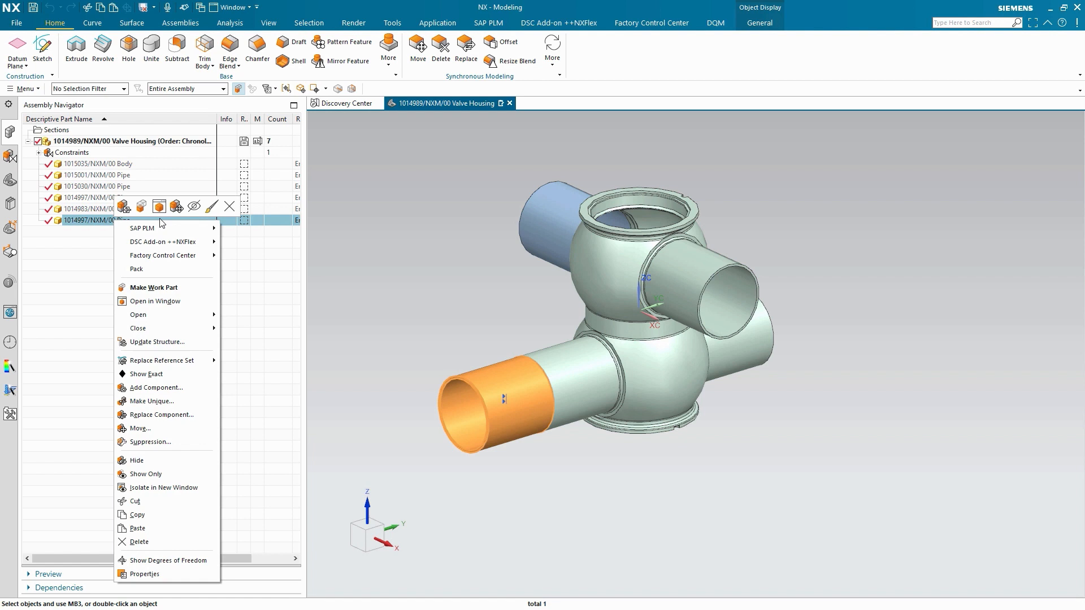
click(138, 541)
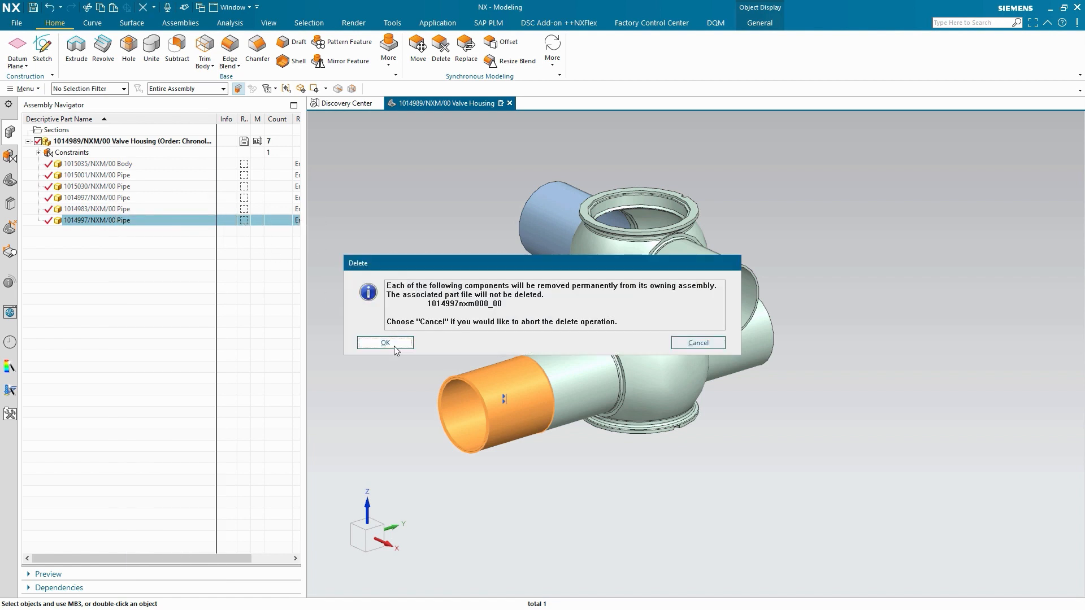
click(384, 342)
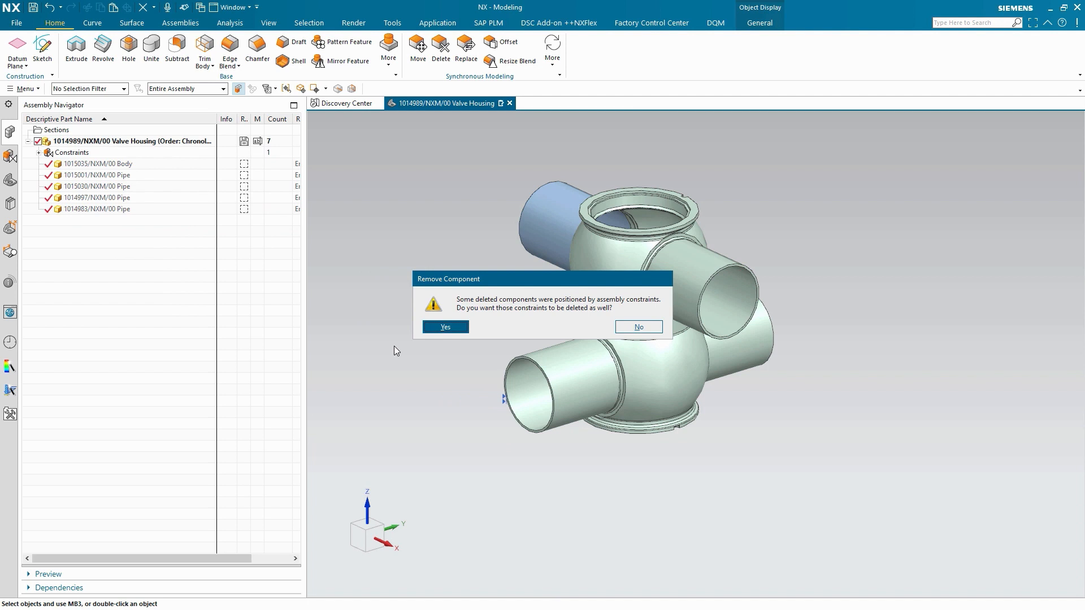
click(444, 326)
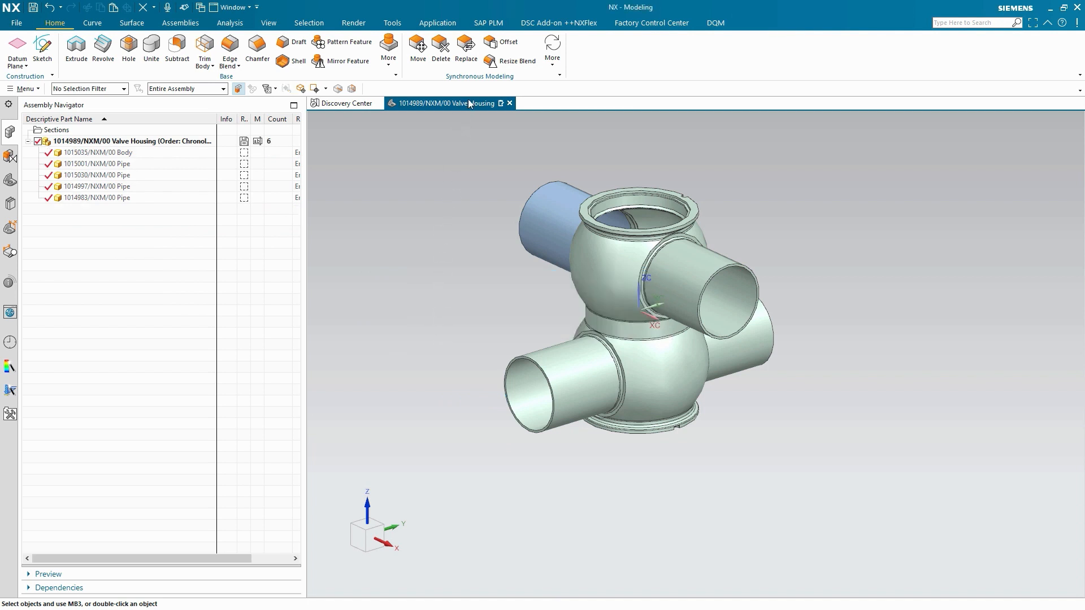
click(488, 22)
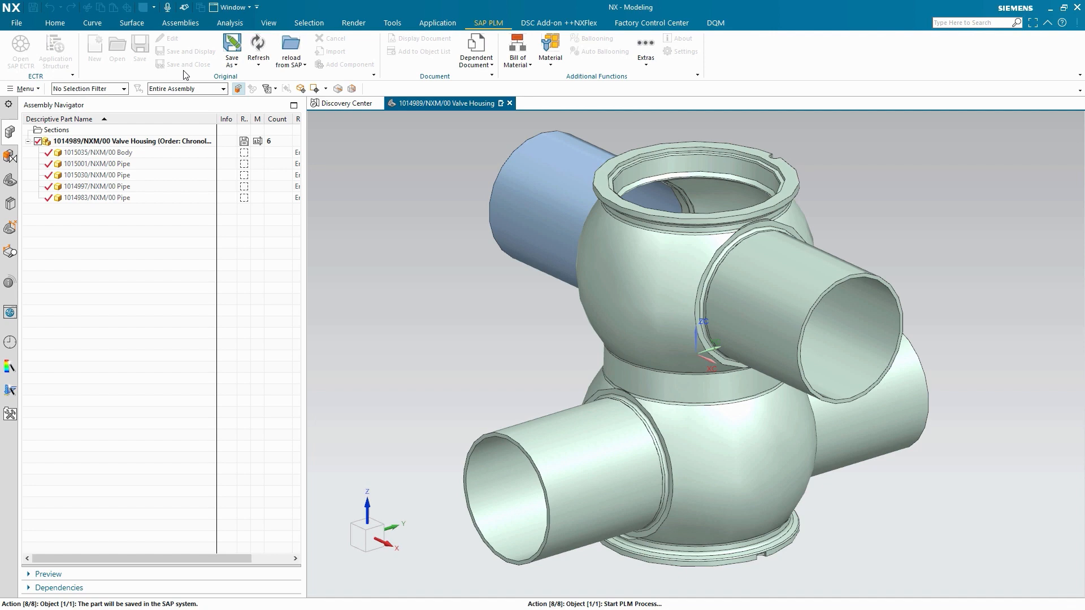
Step: Save the modified Valve Housing assembly back into SAP from the SAP PLM ribbon
click(510, 103)
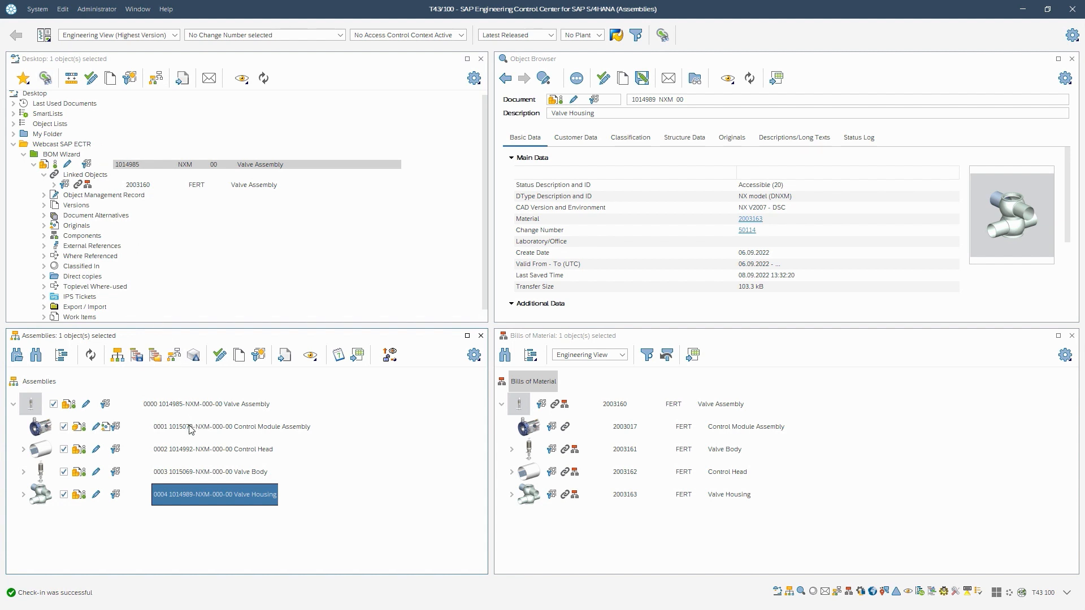
Step: Set Control Module Assembly's explosion parameters to ignore it and its children in all assemblies
click(231, 426)
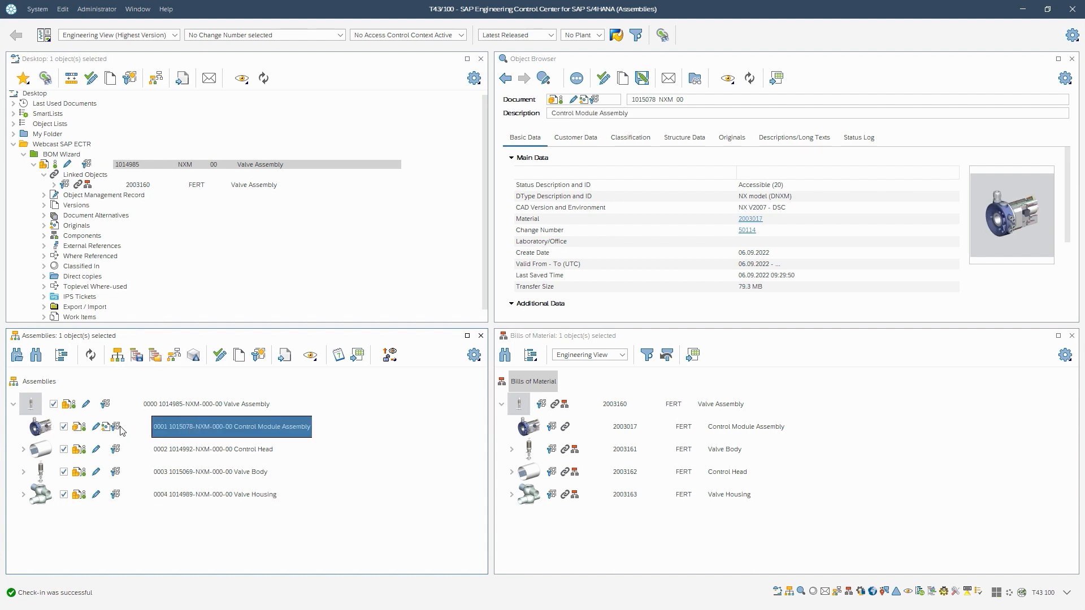
mouse_move(192, 431)
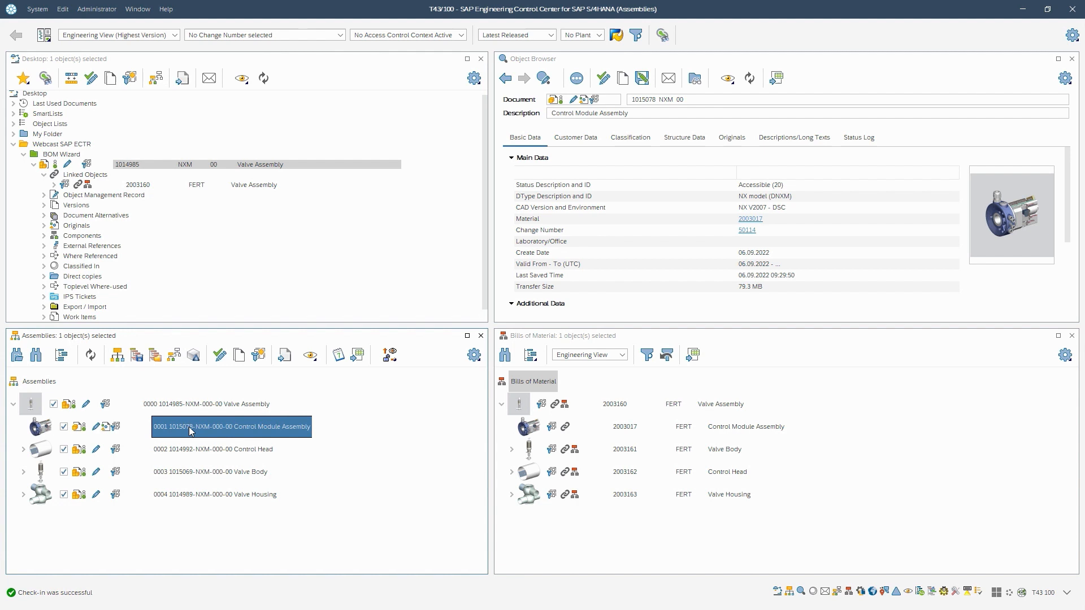
right_click(231, 426)
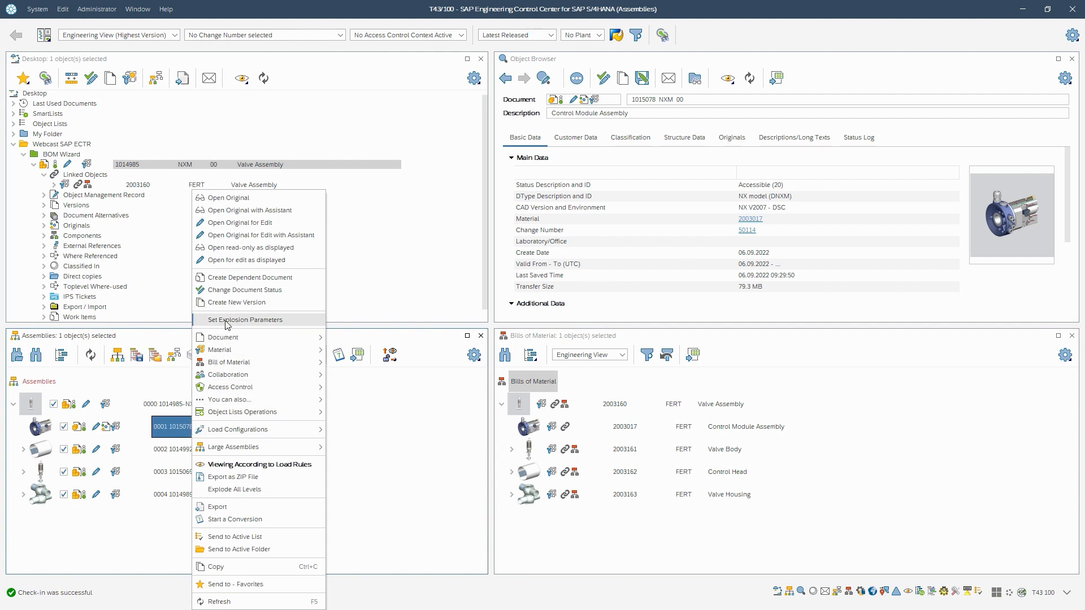
click(245, 320)
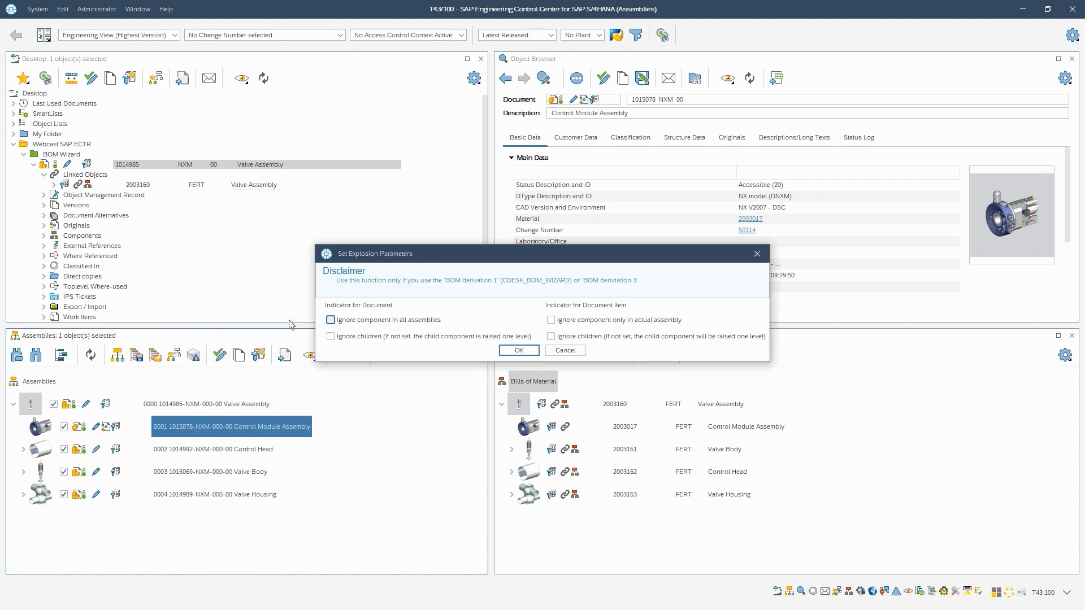
mouse_move(339, 314)
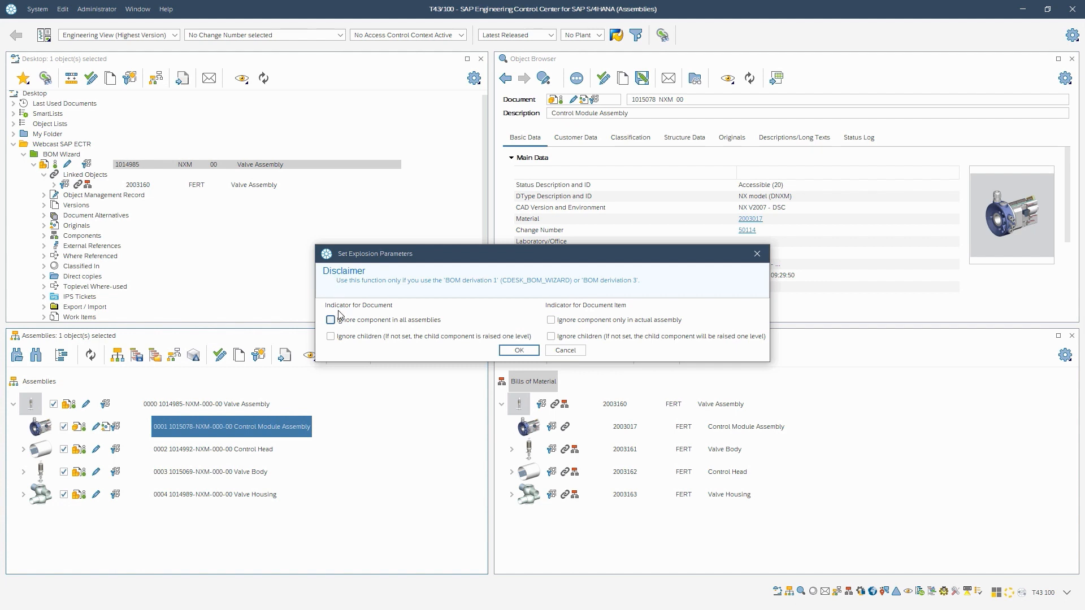
click(331, 319)
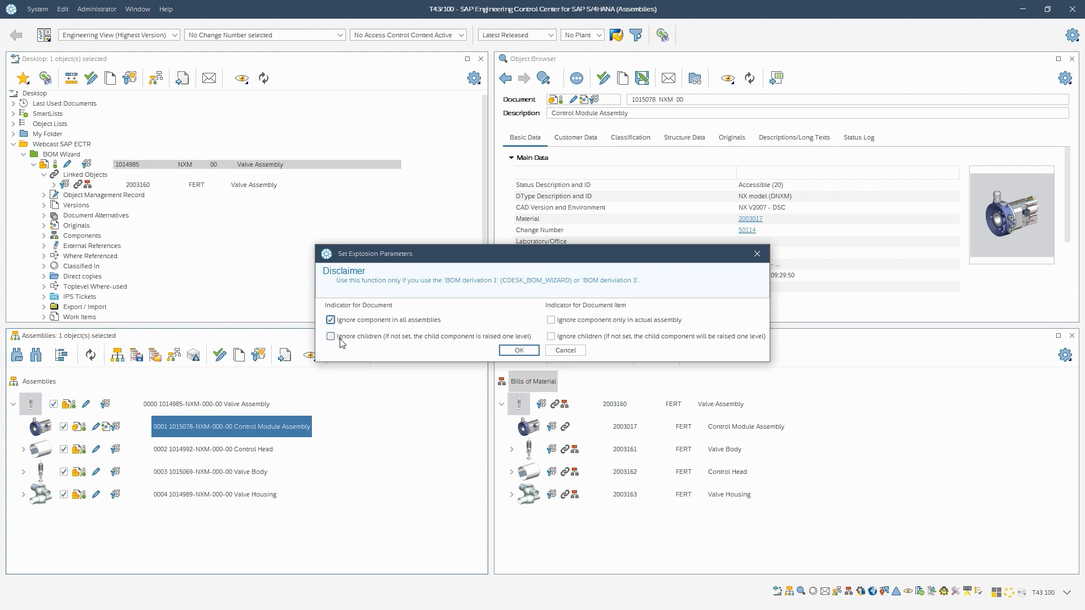
click(331, 337)
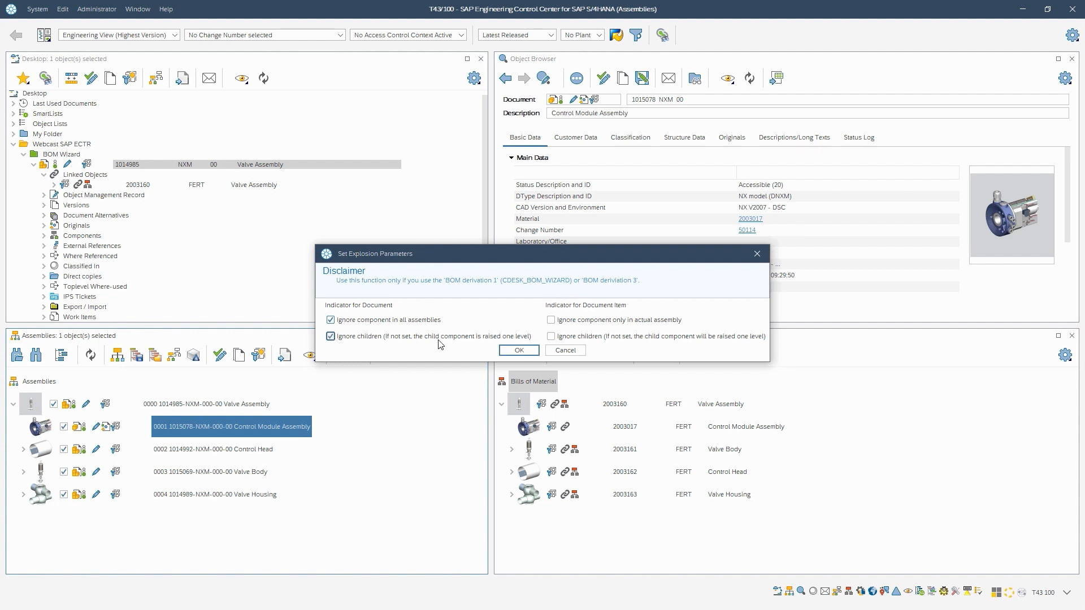
mouse_move(571, 314)
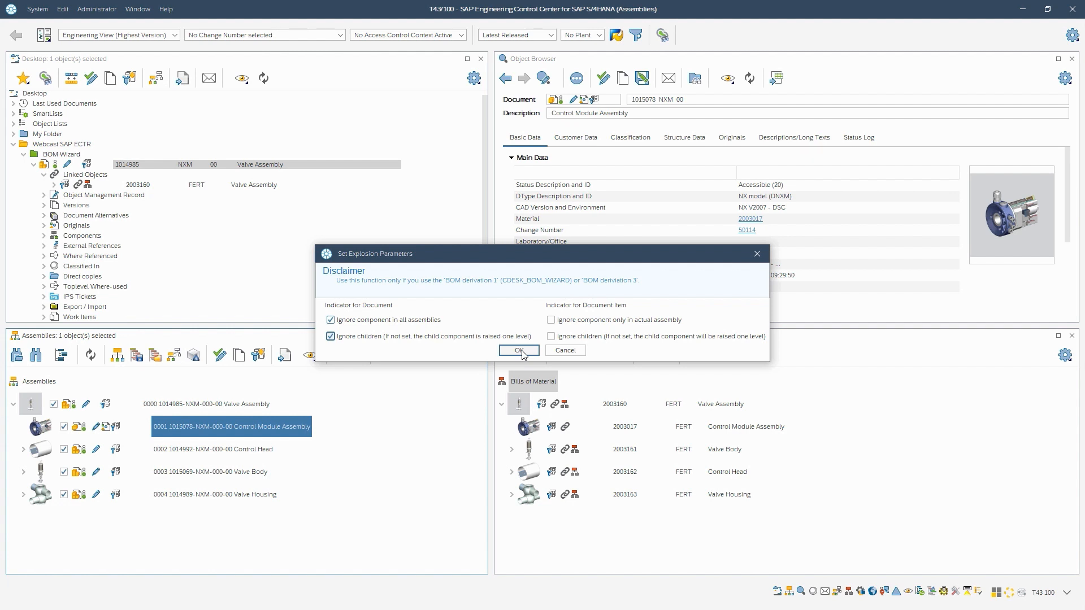
click(519, 350)
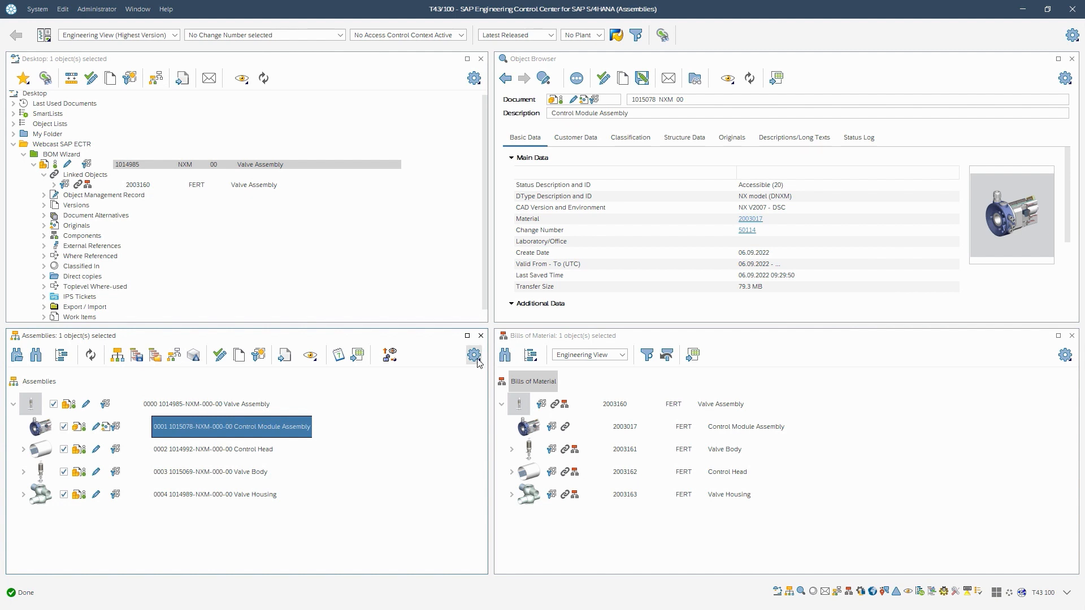
Step: Select the top-level Valve Assembly, reload its structure and expand its components
click(205, 404)
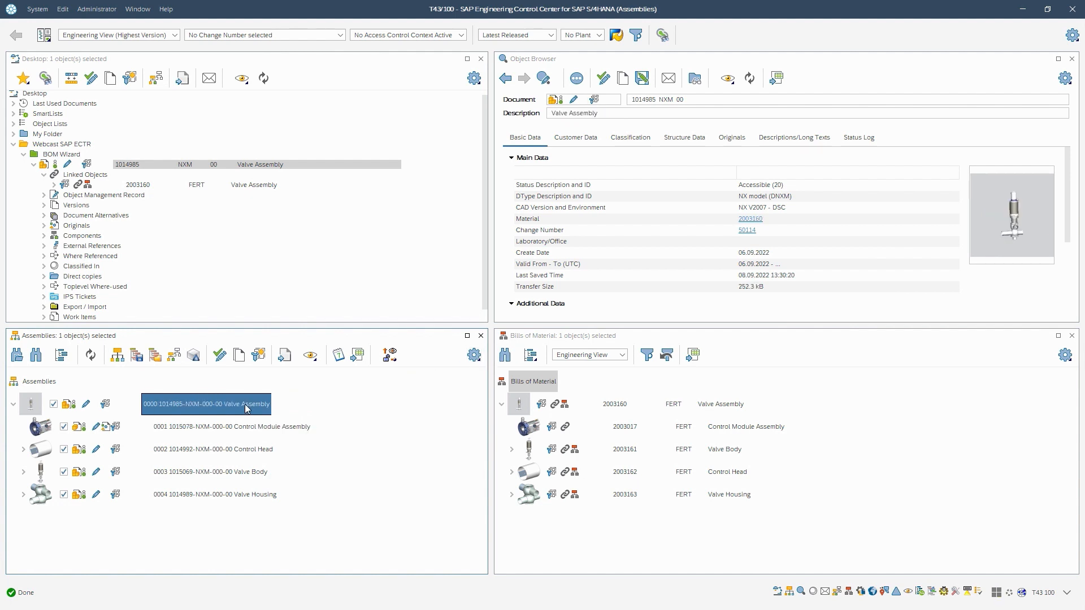
click(90, 355)
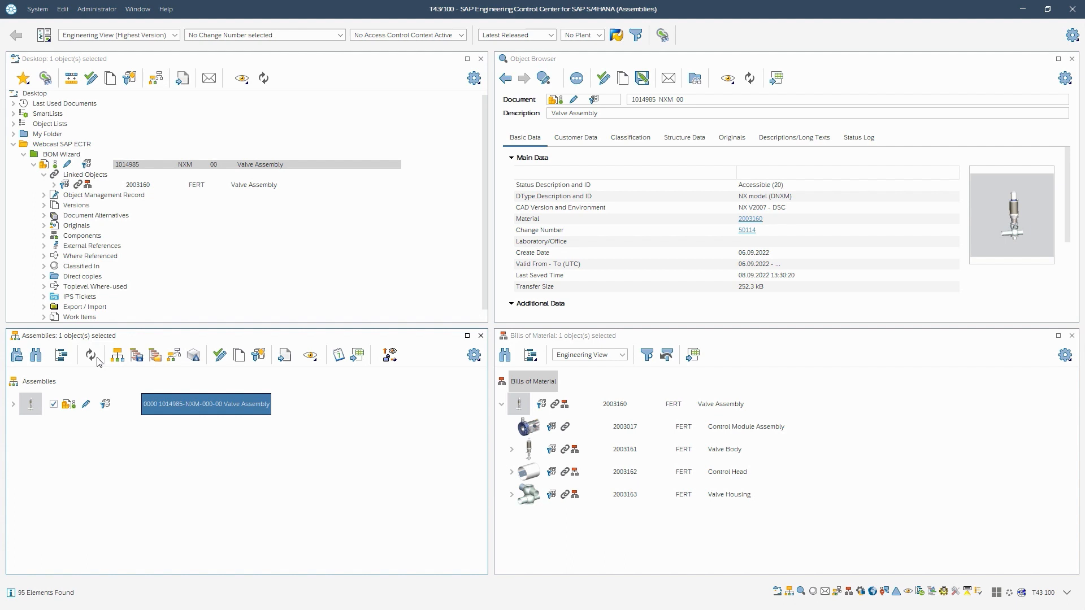
mouse_move(17, 408)
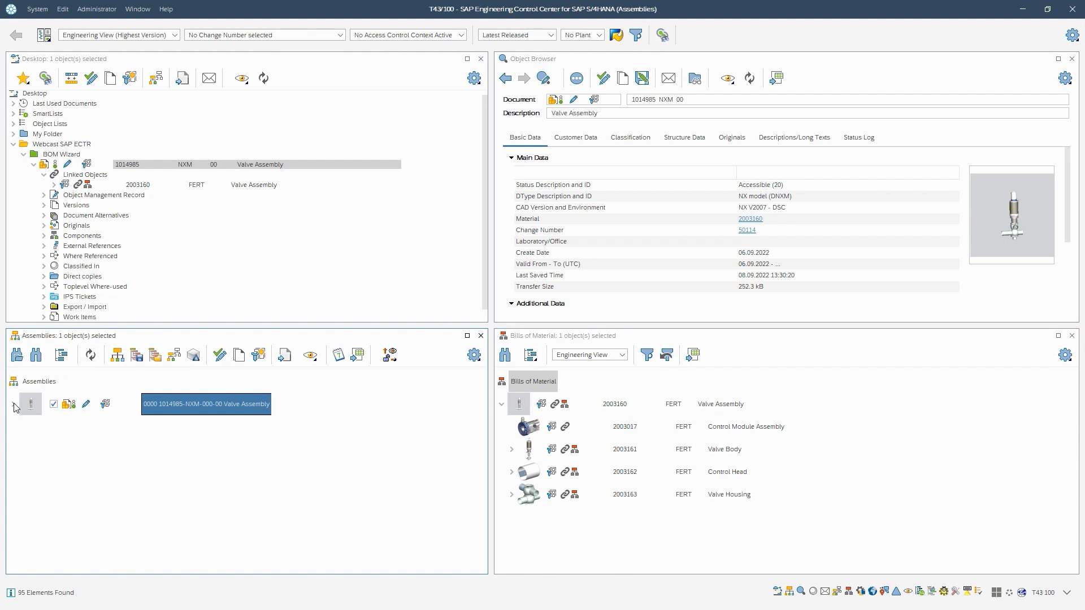
click(14, 405)
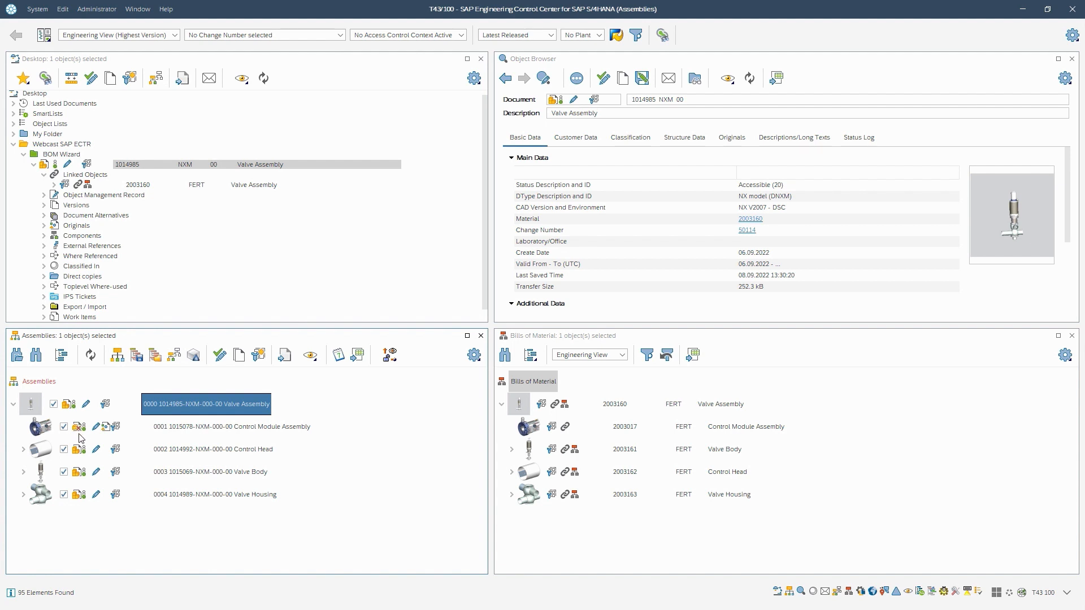
mouse_move(87, 437)
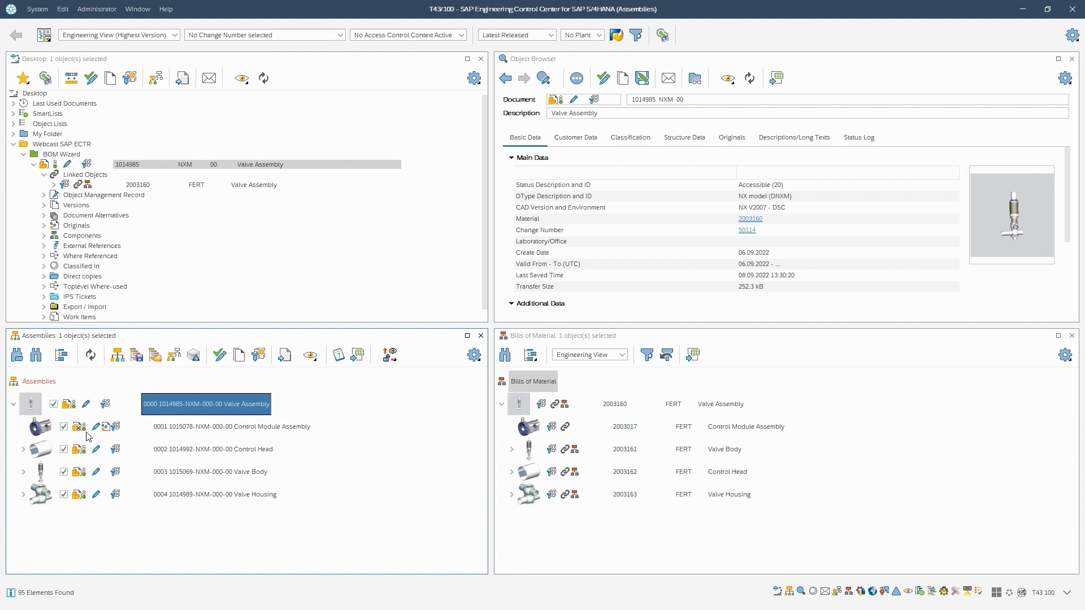
mouse_move(176, 167)
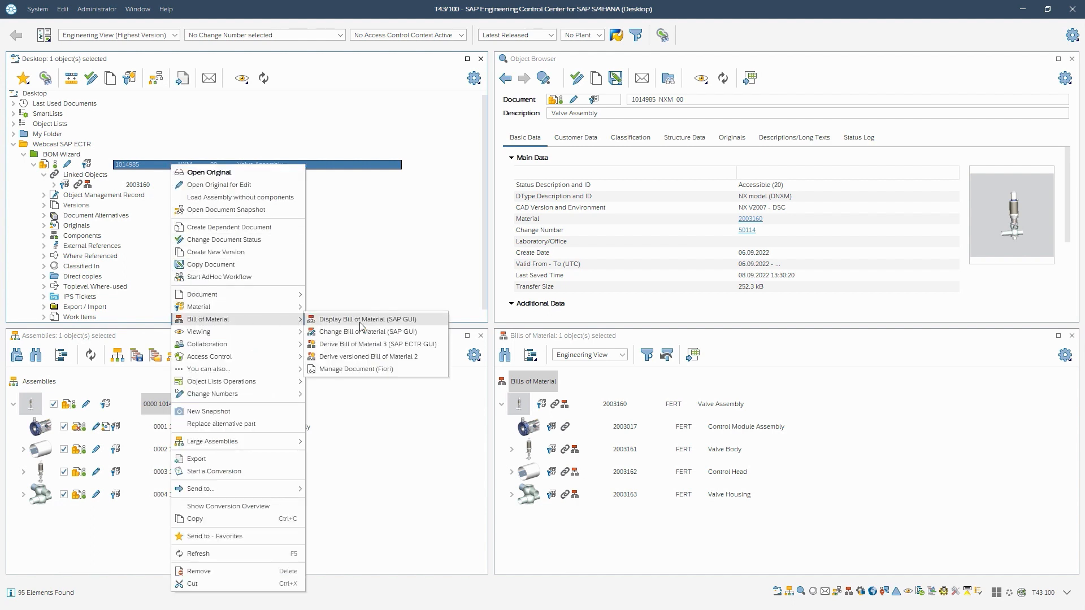
Step: Derive the material BOM with Explosion Option As Saved, opening the BOM Wizard for 2003160
click(370, 356)
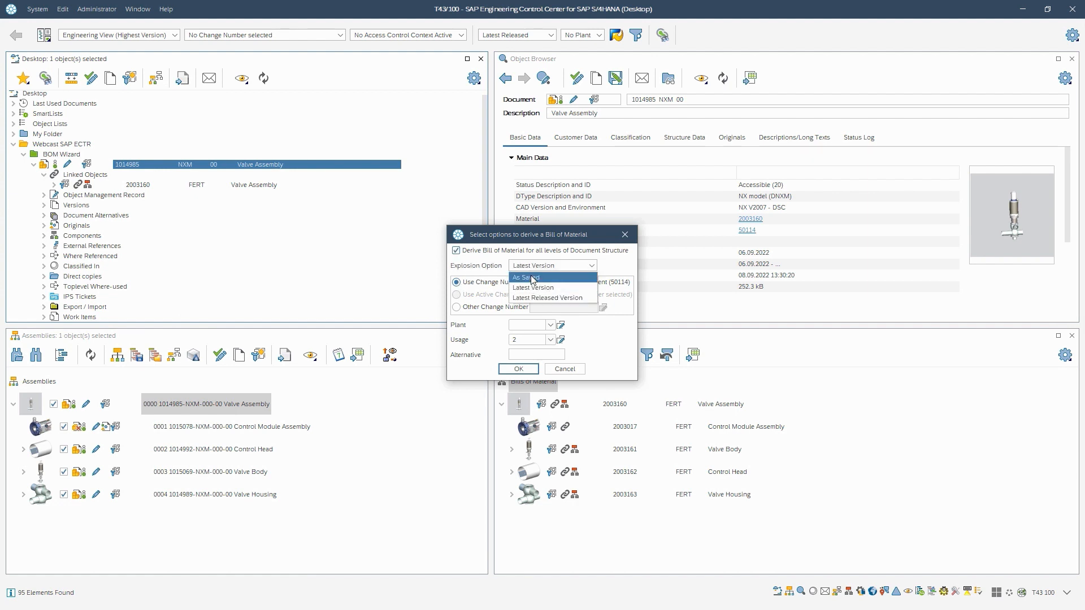
click(526, 277)
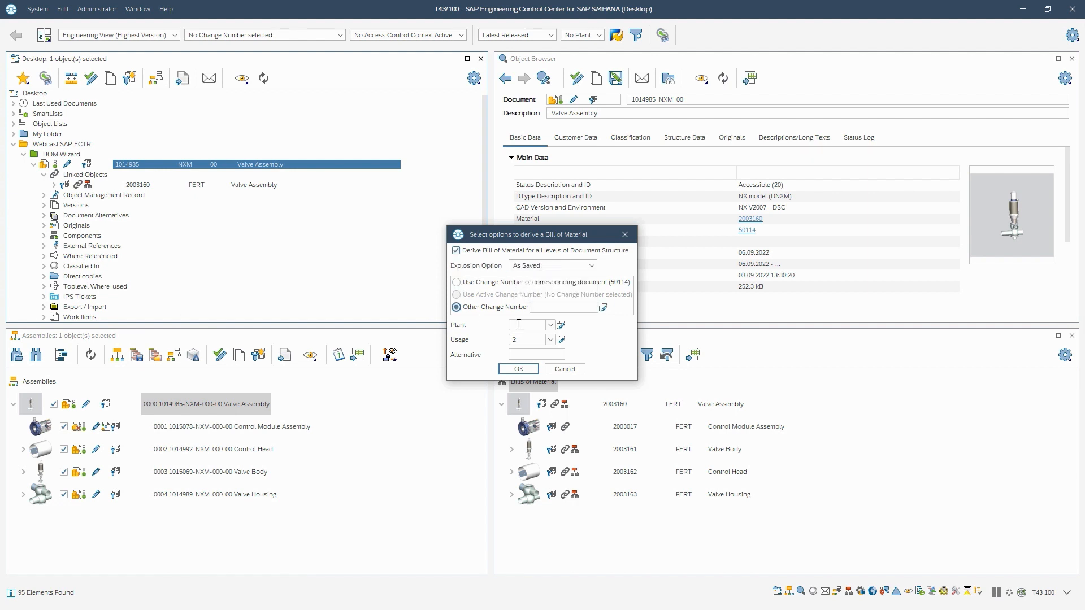
click(518, 368)
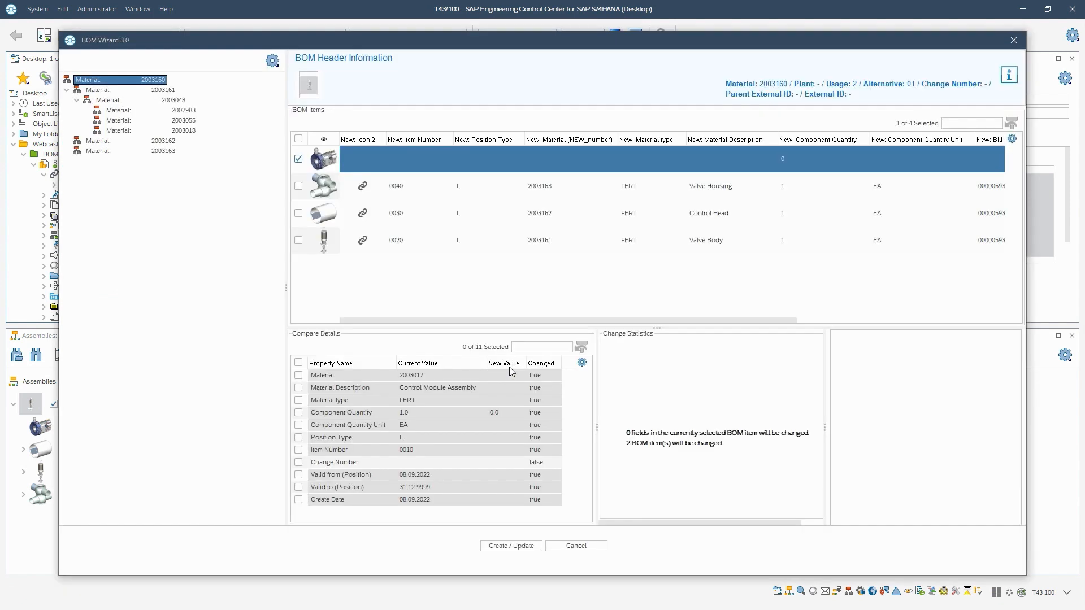
mouse_move(505, 371)
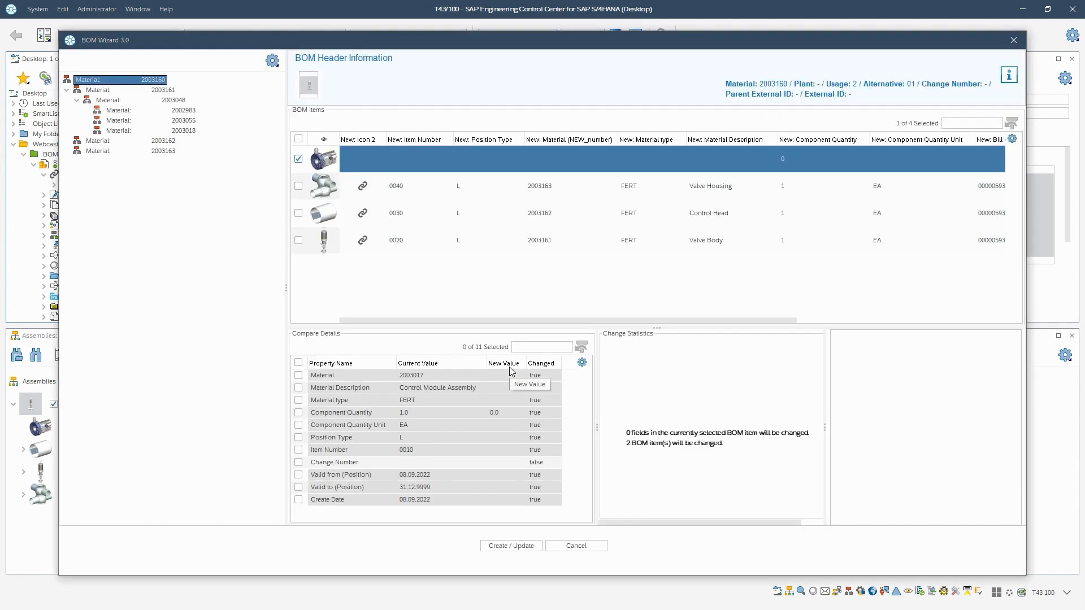
mouse_move(655, 426)
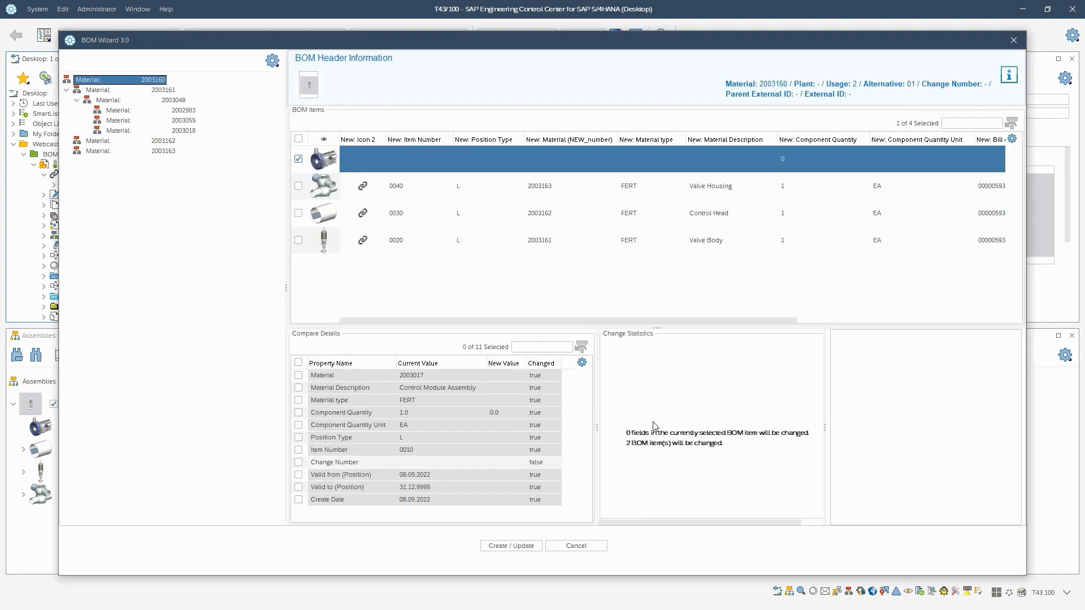
mouse_move(678, 454)
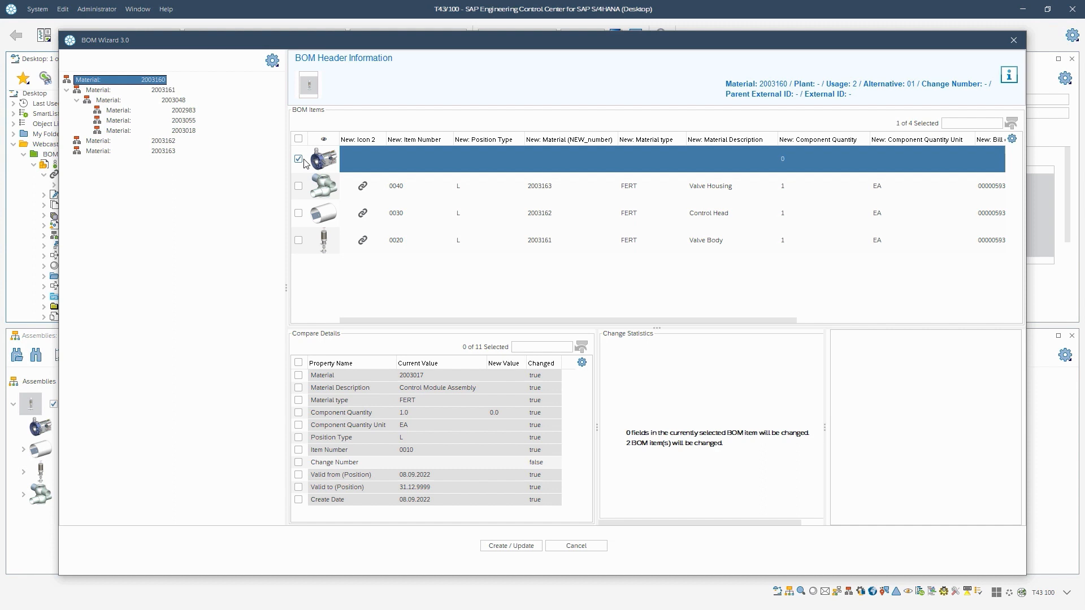
mouse_move(781, 171)
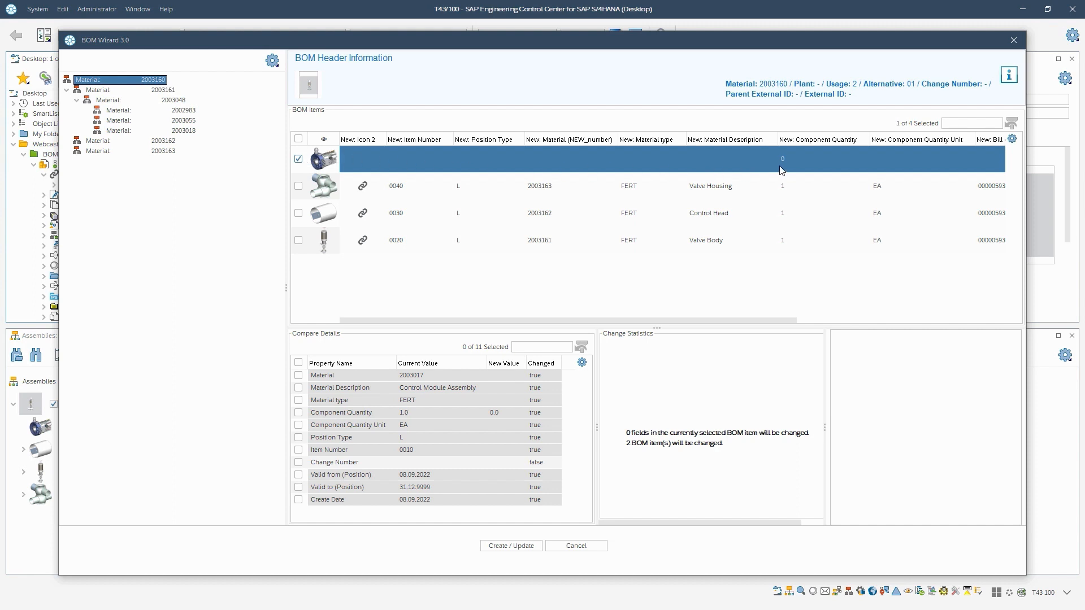
mouse_move(589, 316)
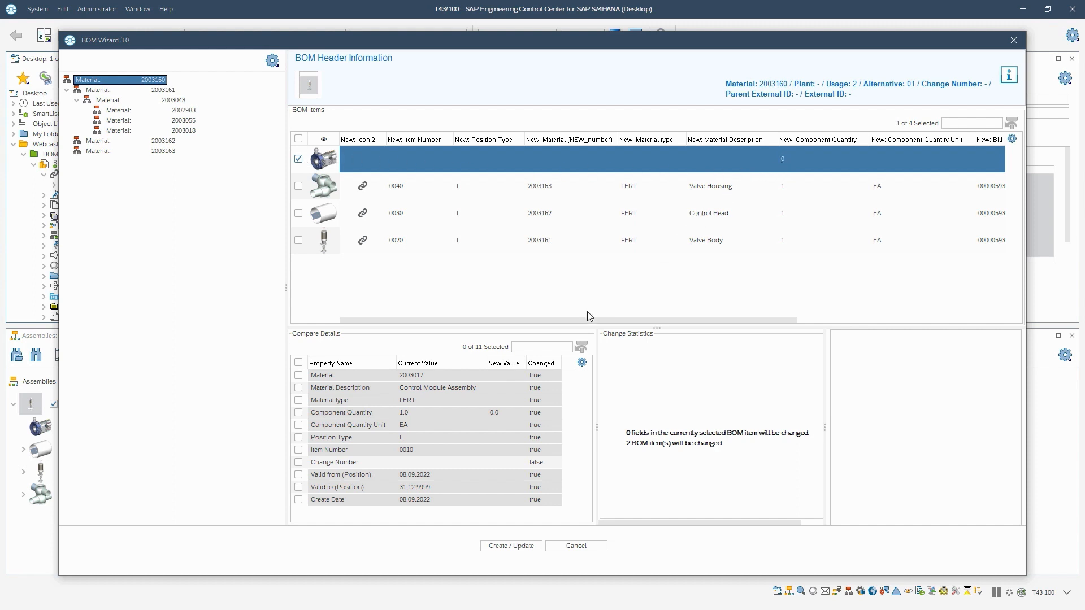
mouse_move(408, 420)
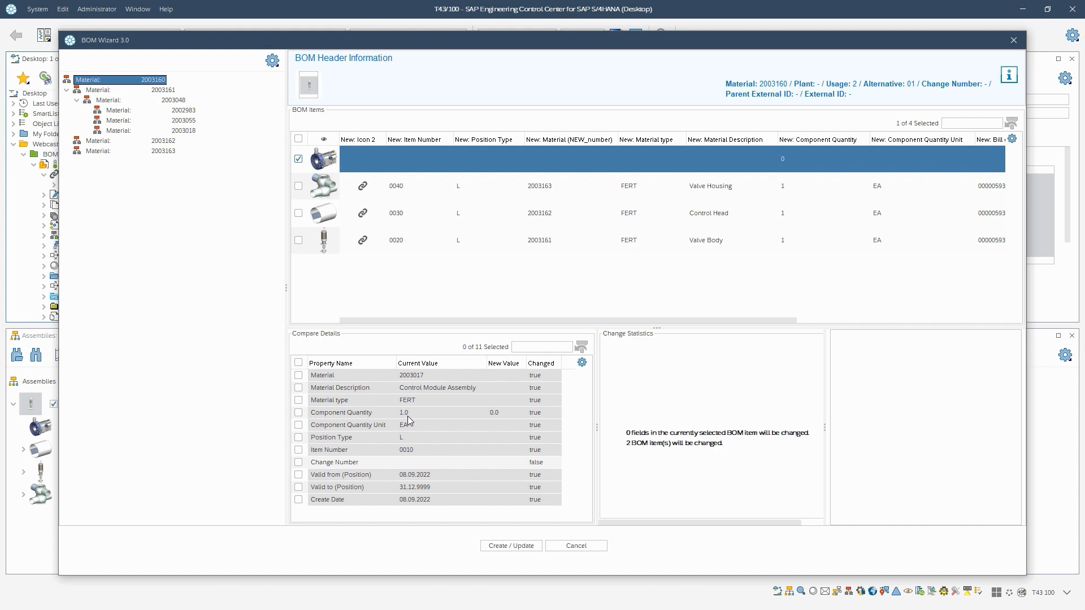
mouse_move(506, 419)
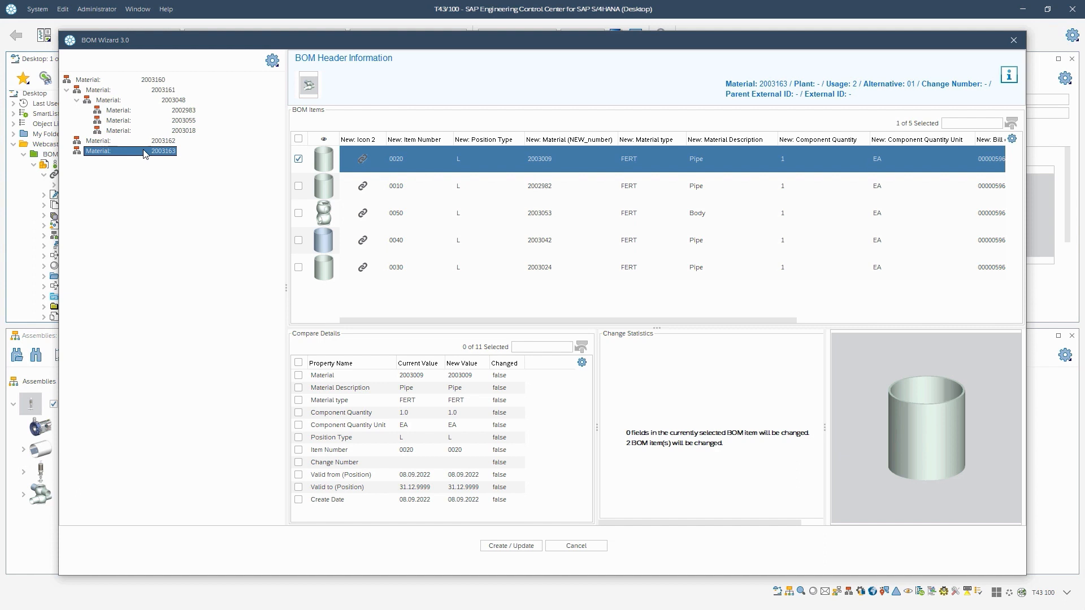
Step: Inspect material 2003163's pipe items and confirm item 0030's quantity changes from 2 to 1
click(299, 189)
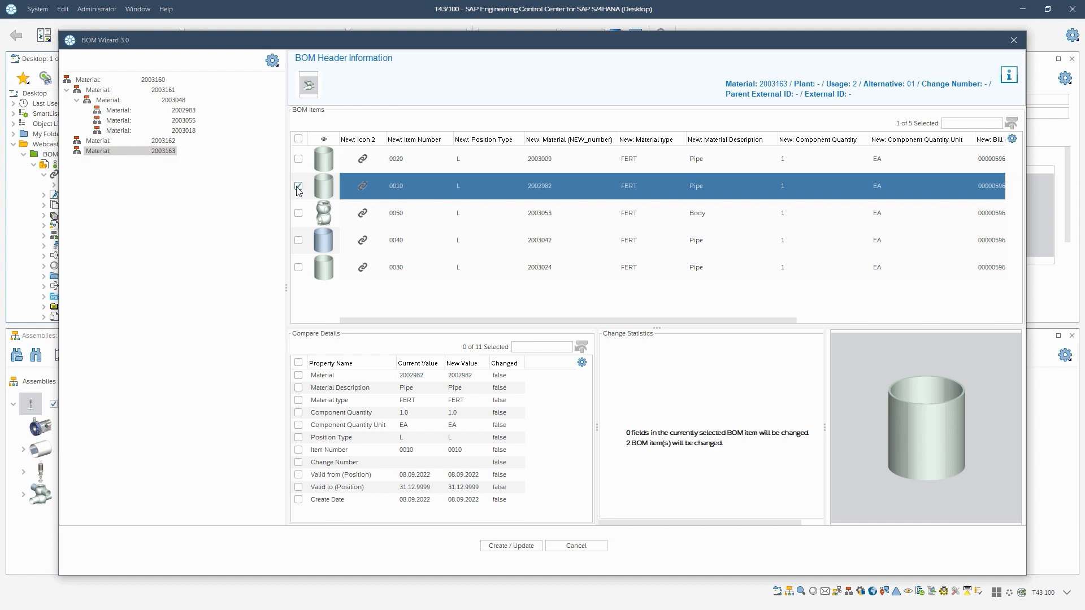
click(298, 158)
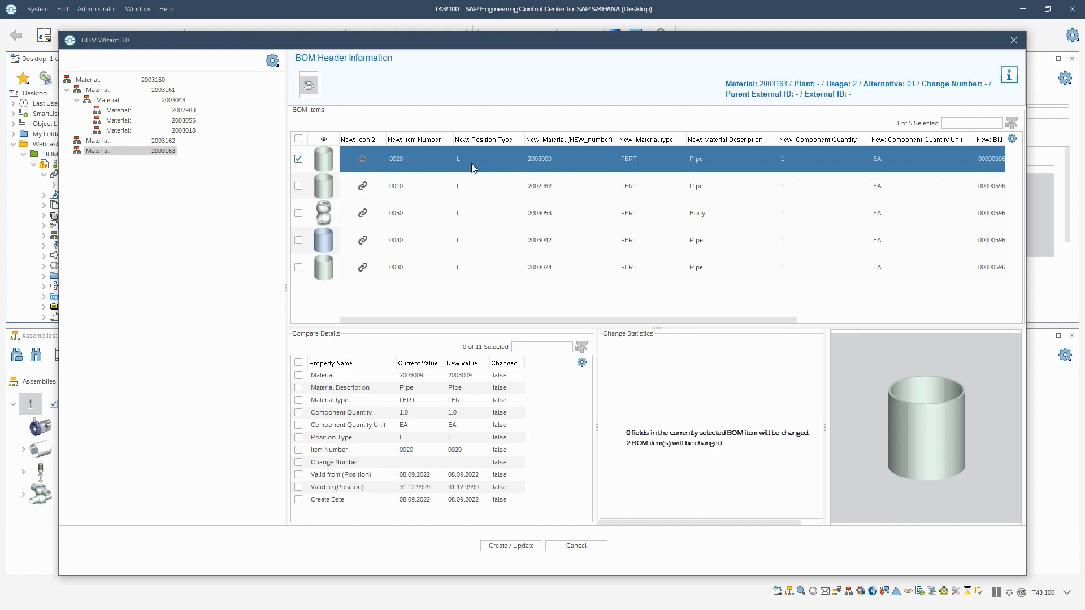
mouse_move(782, 172)
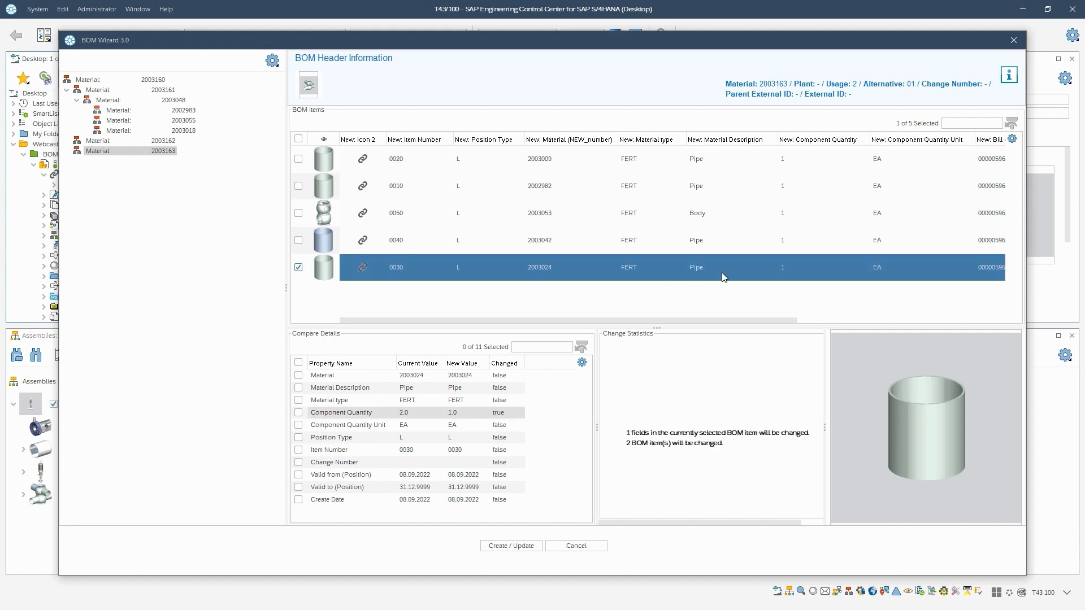
mouse_move(443, 422)
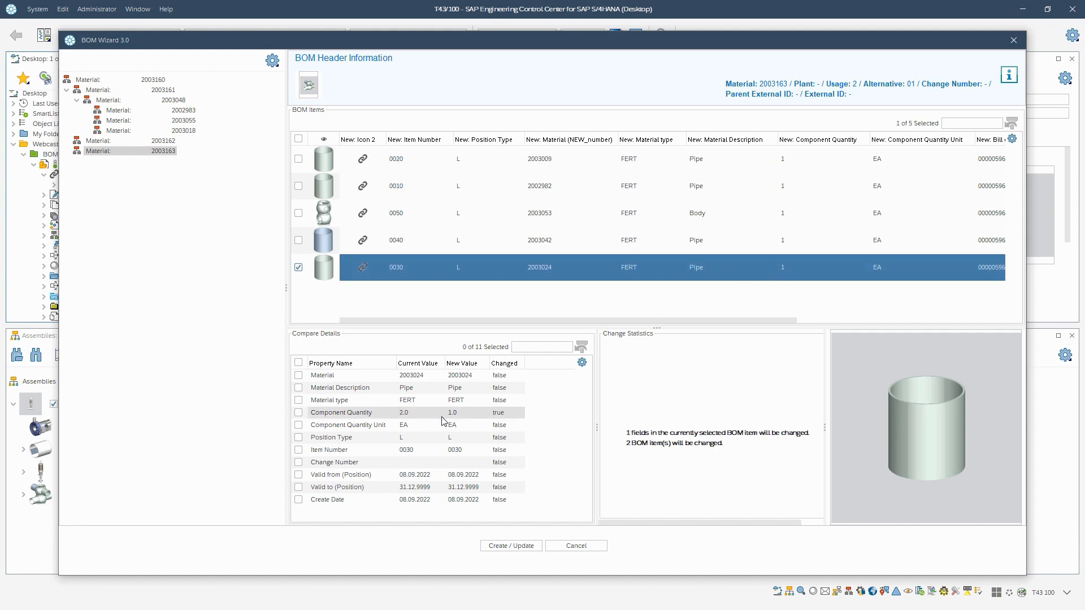
scroll(right, 3)
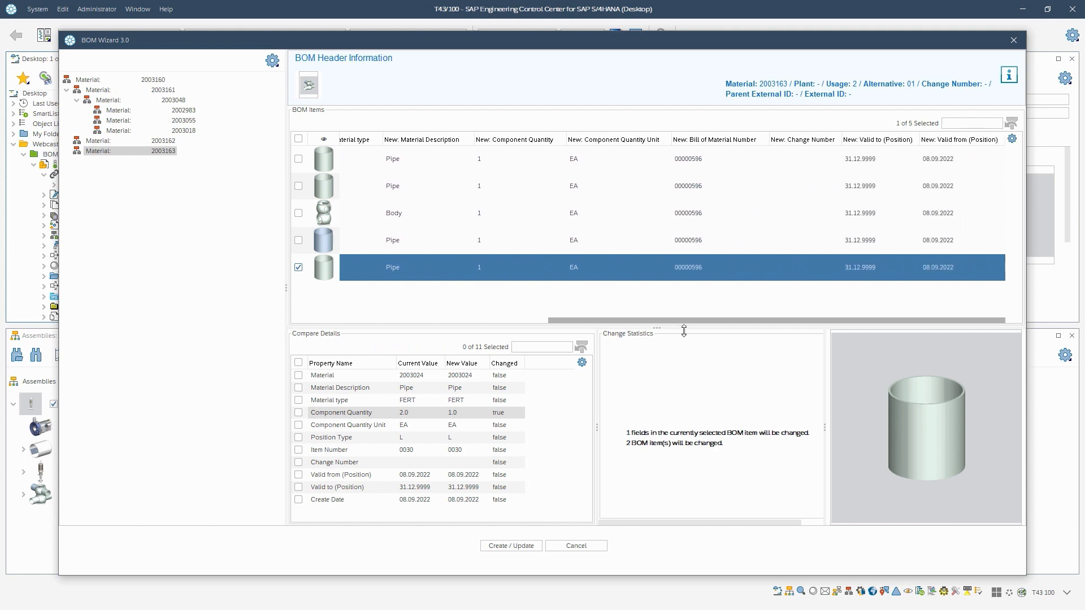
mouse_move(940, 285)
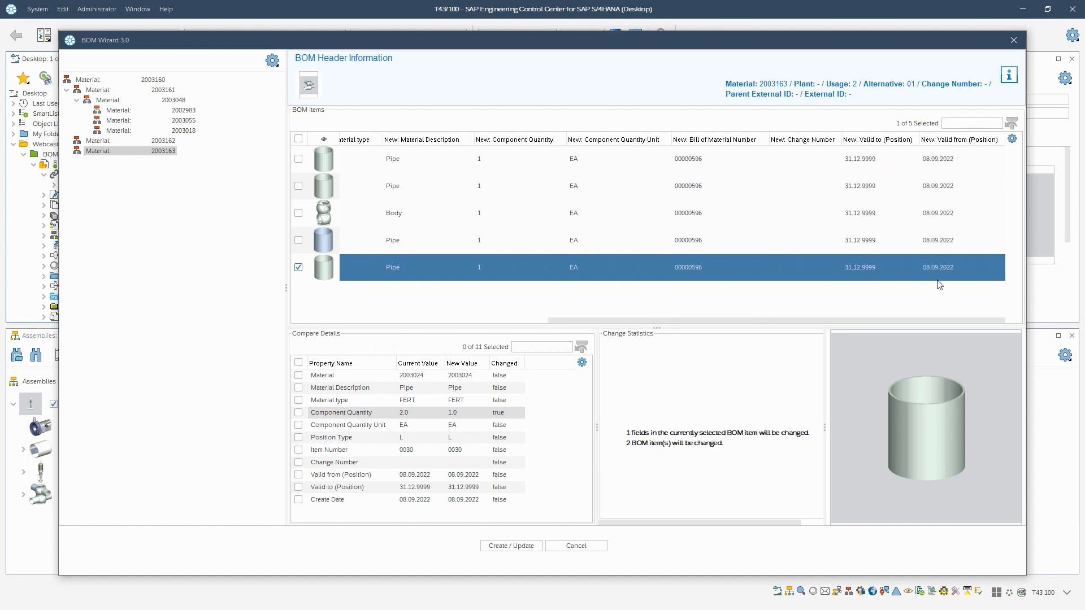
mouse_move(511, 546)
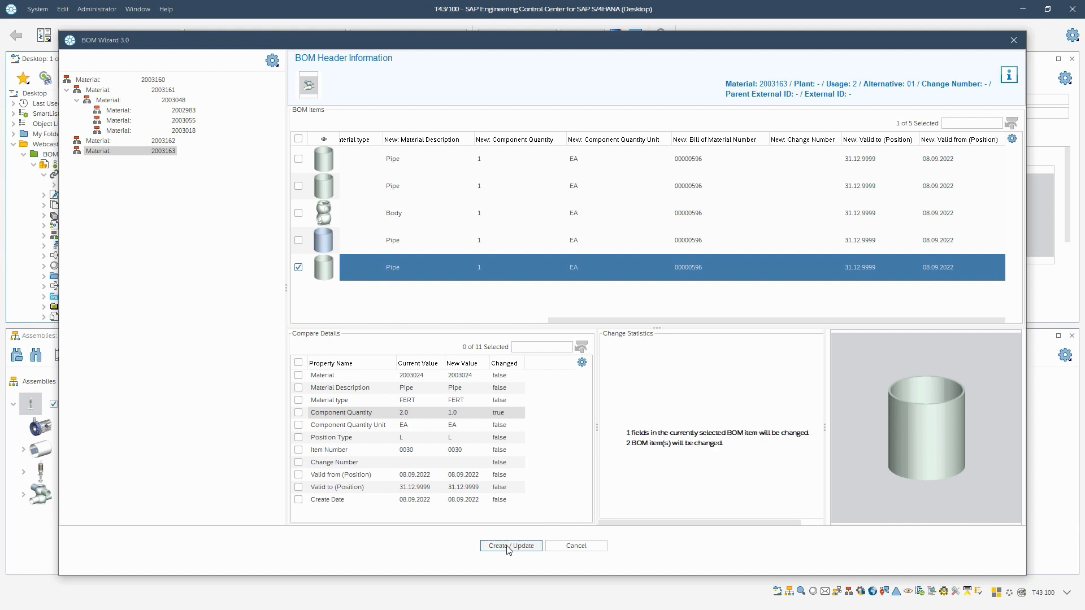
Step: Create / Update the BOMs of 2003160 and 2003163 in SAP and dismiss the process feedback
click(511, 545)
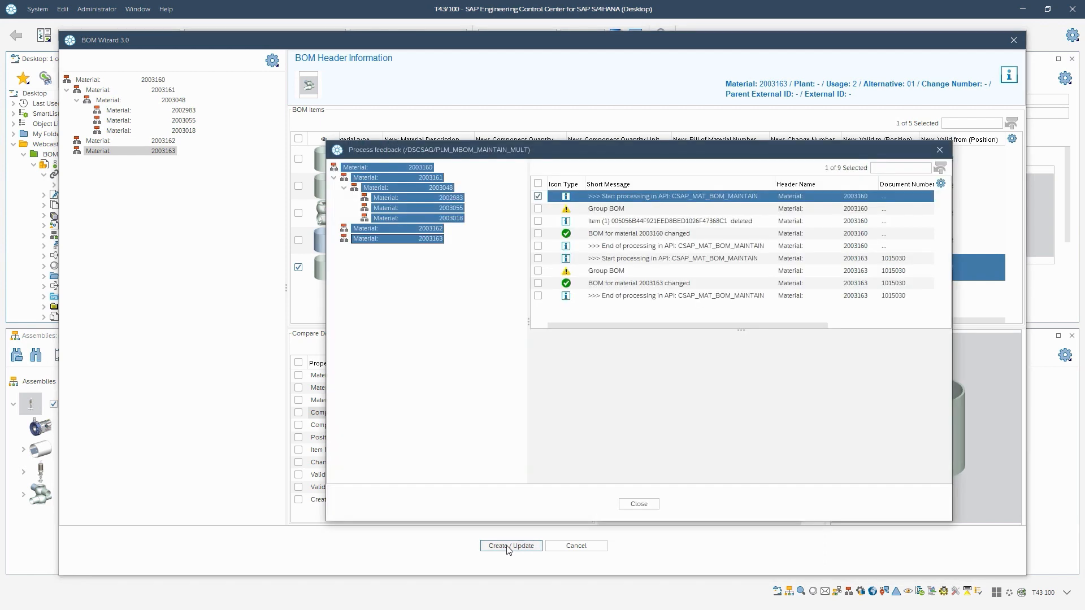
mouse_move(587, 312)
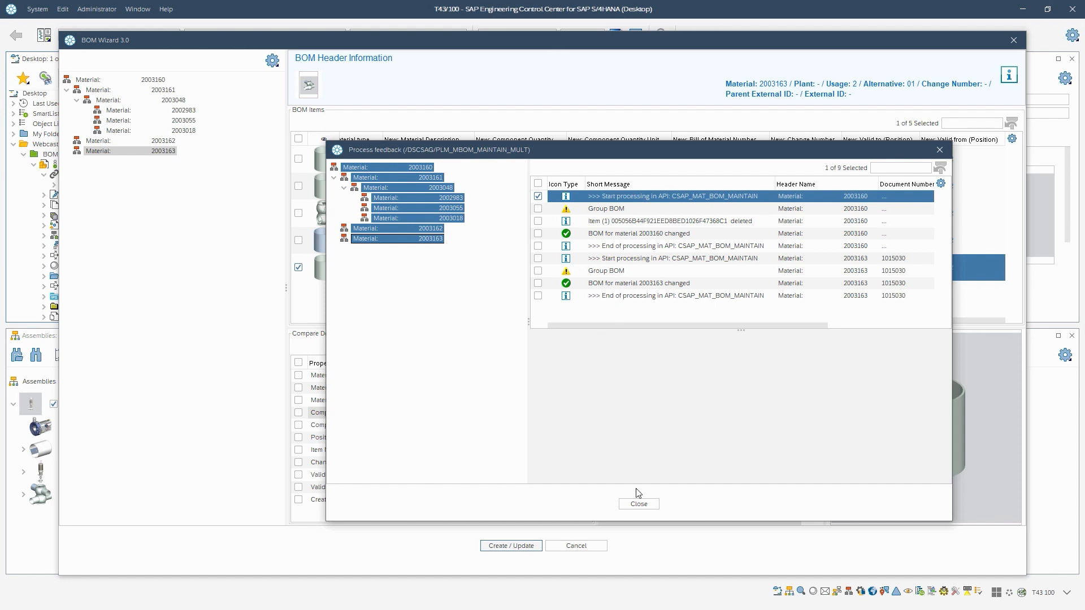
click(638, 504)
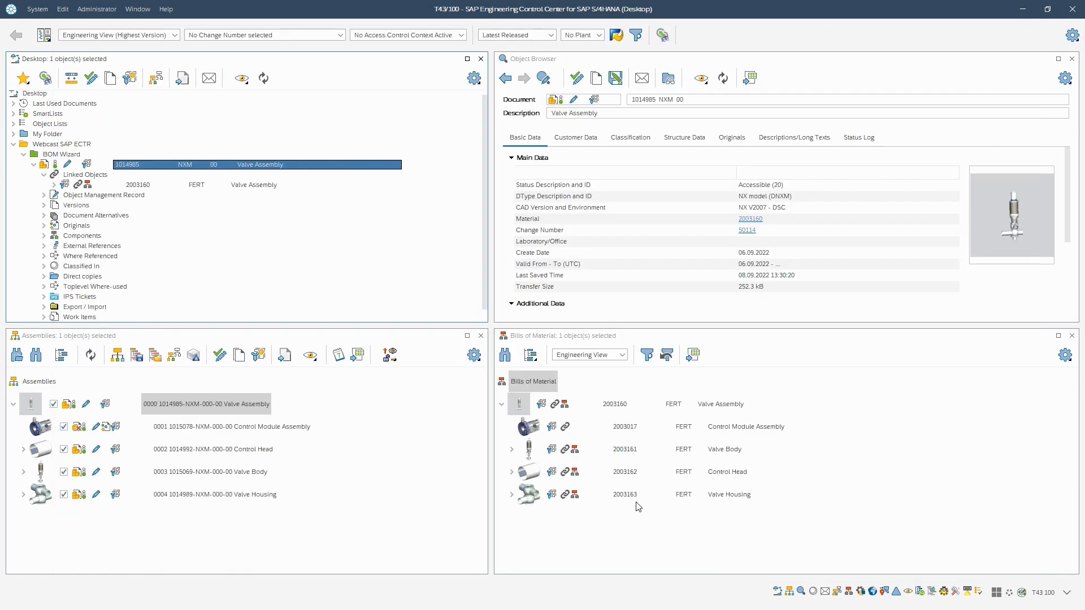
Step: Refresh and expand material 2003160's BOM, now listing Valve Body, Control Head and Valve Housing
click(501, 405)
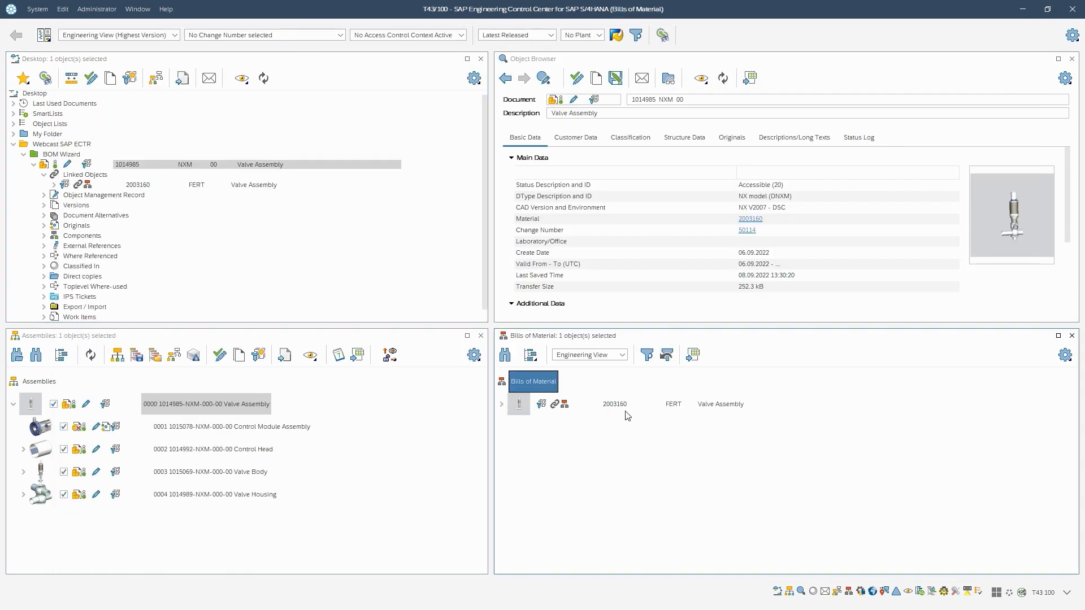
right_click(615, 404)
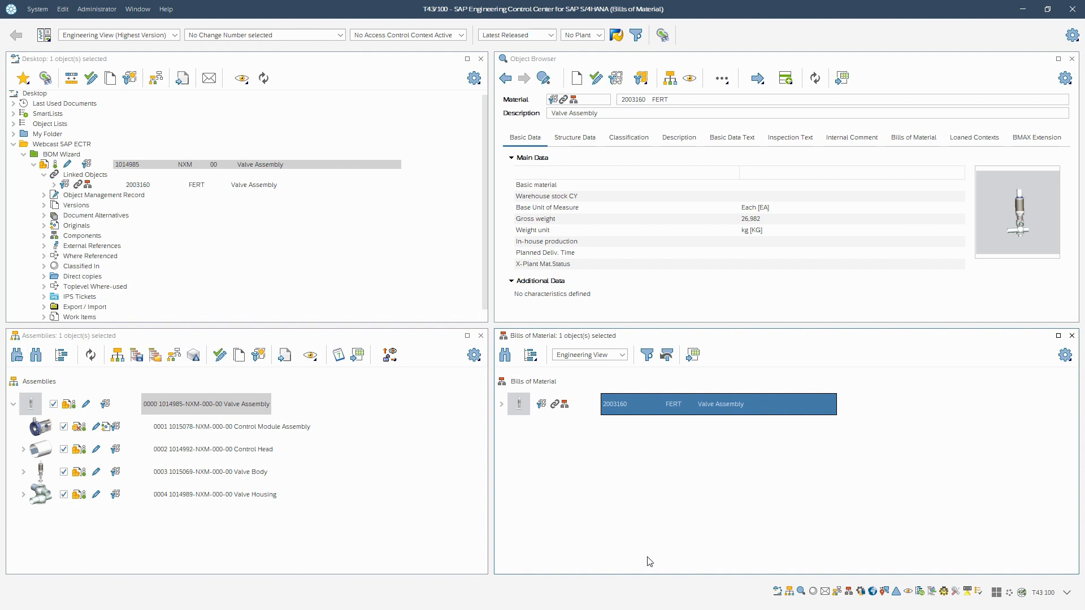
click(502, 405)
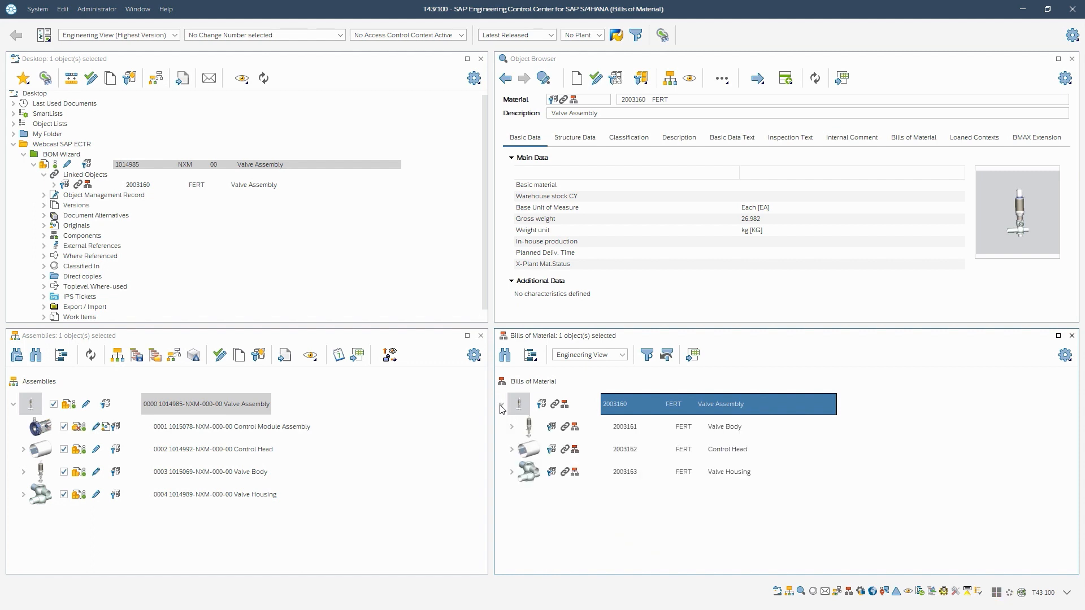